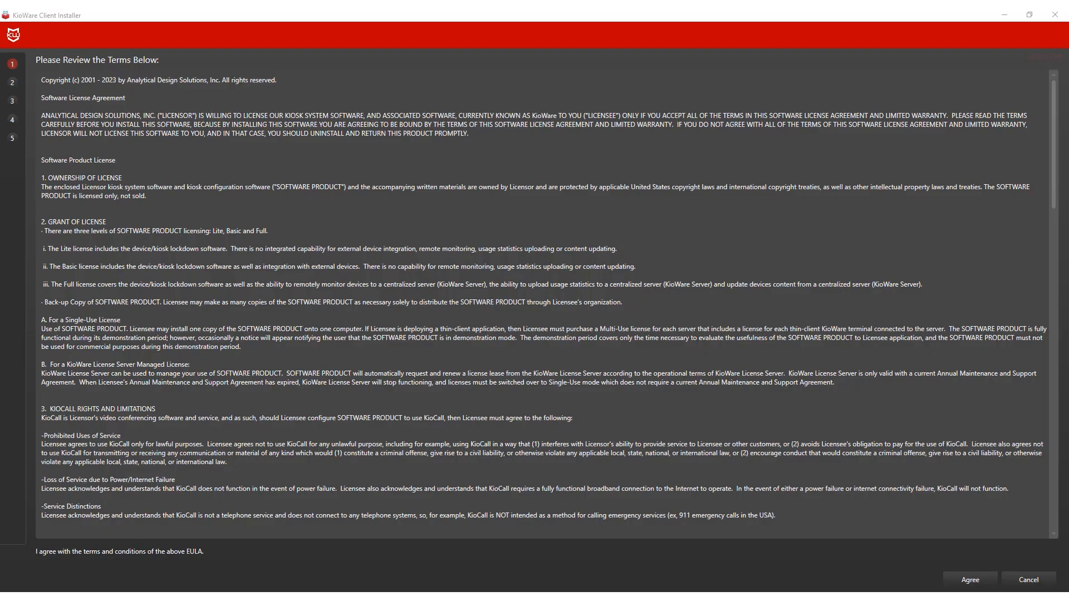
mouse_move(1015, 211)
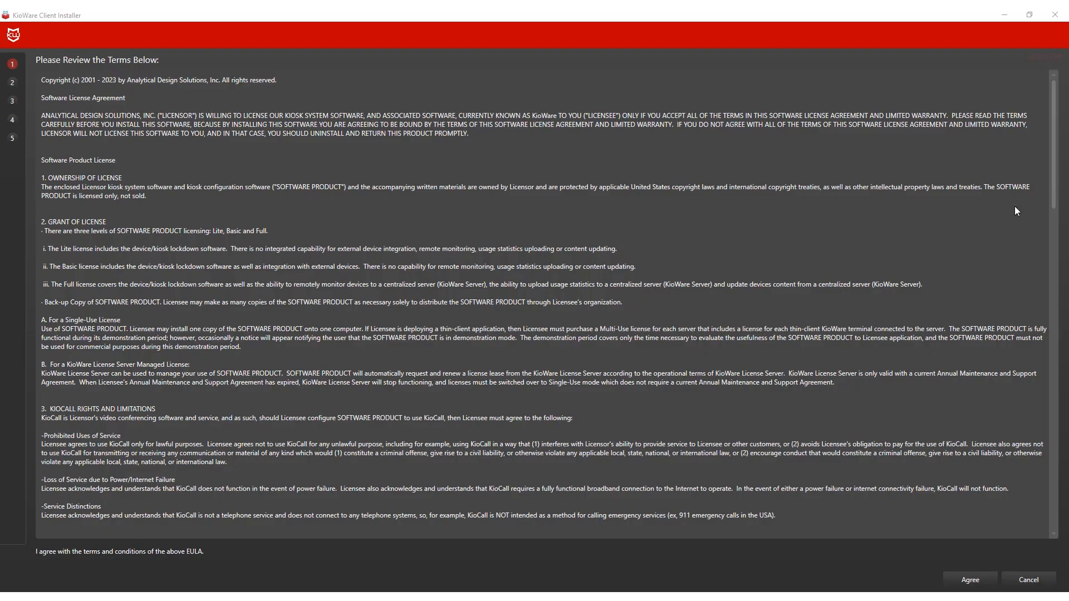
mouse_move(926, 392)
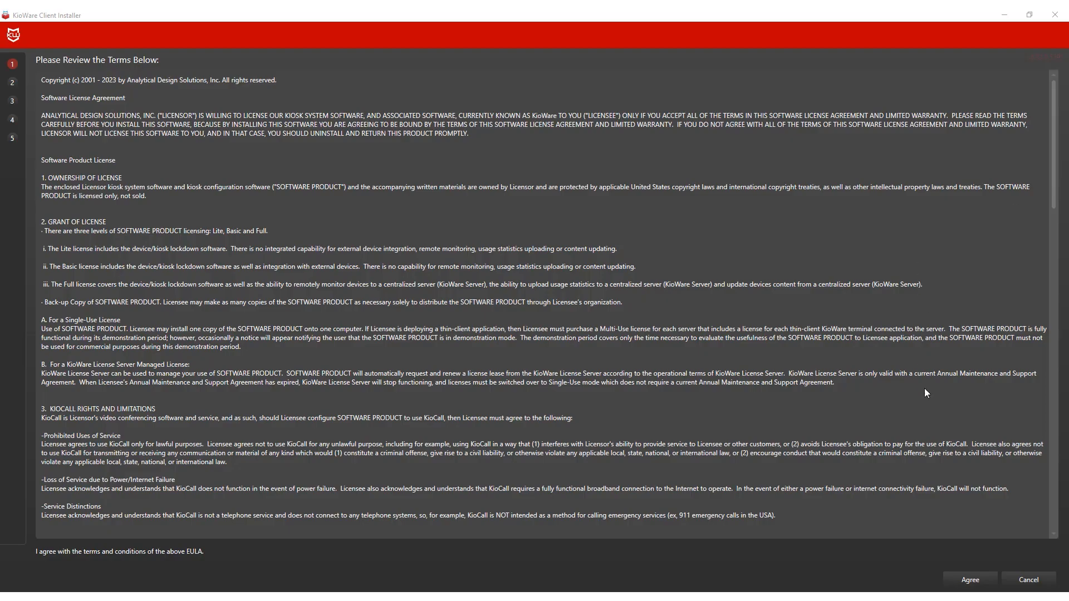
Step: Agree to the KioWare license terms to reach the Create User / Set Shell step
click(968, 579)
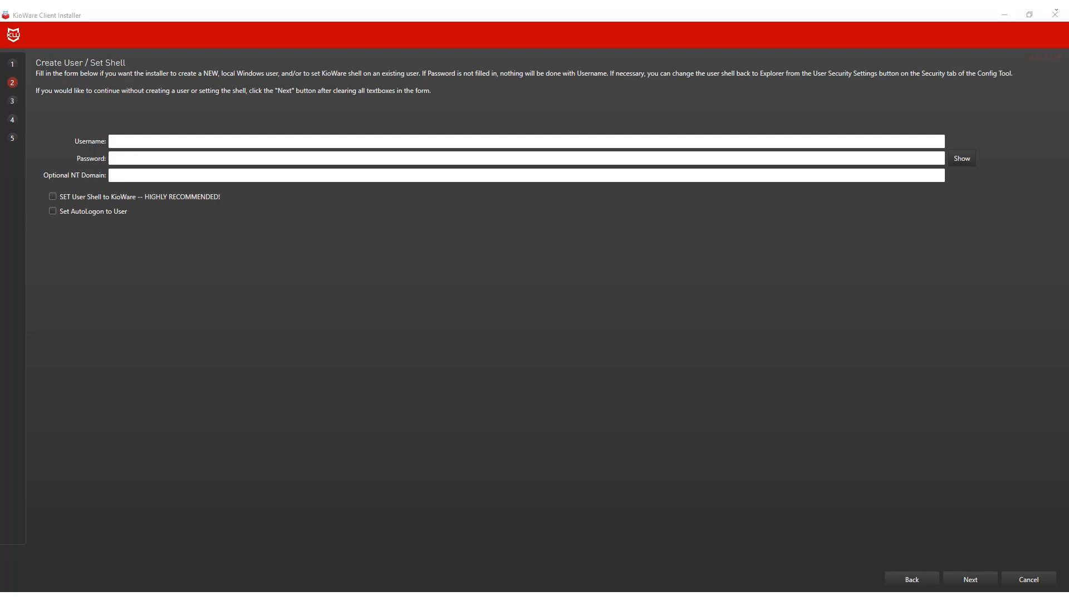
mouse_move(962, 115)
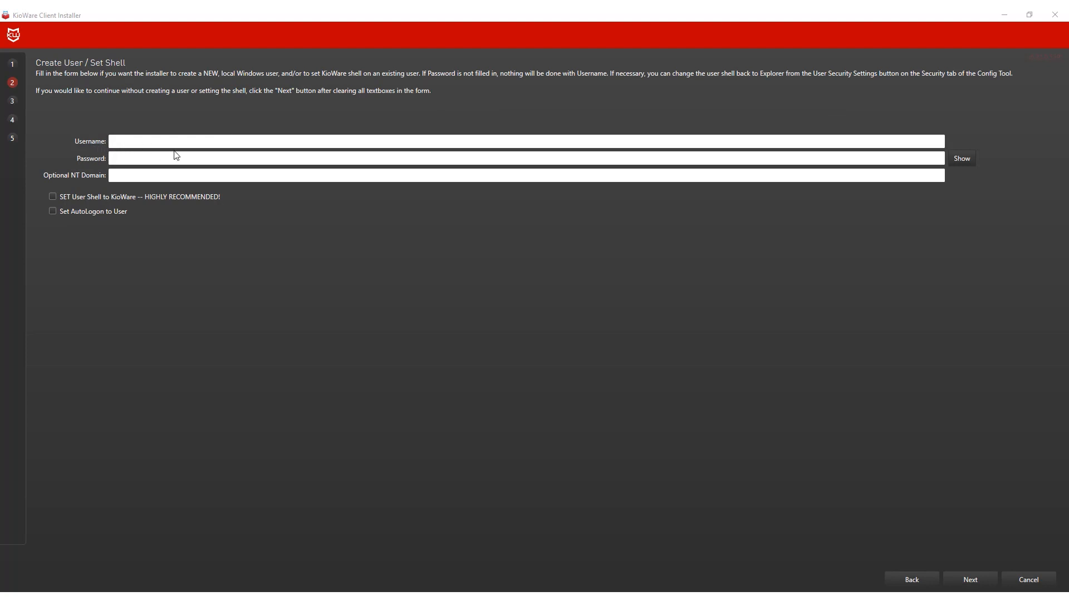
mouse_move(391, 260)
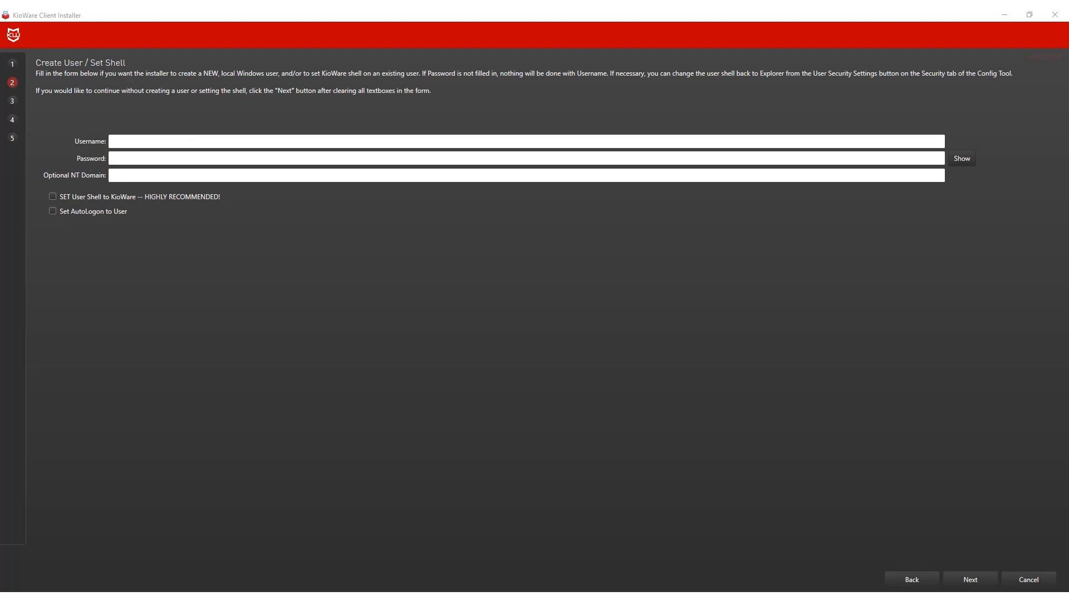
Step: Create the KioskUser account with KioWare as its shell and automatic logon enabled
text(KioskUser)
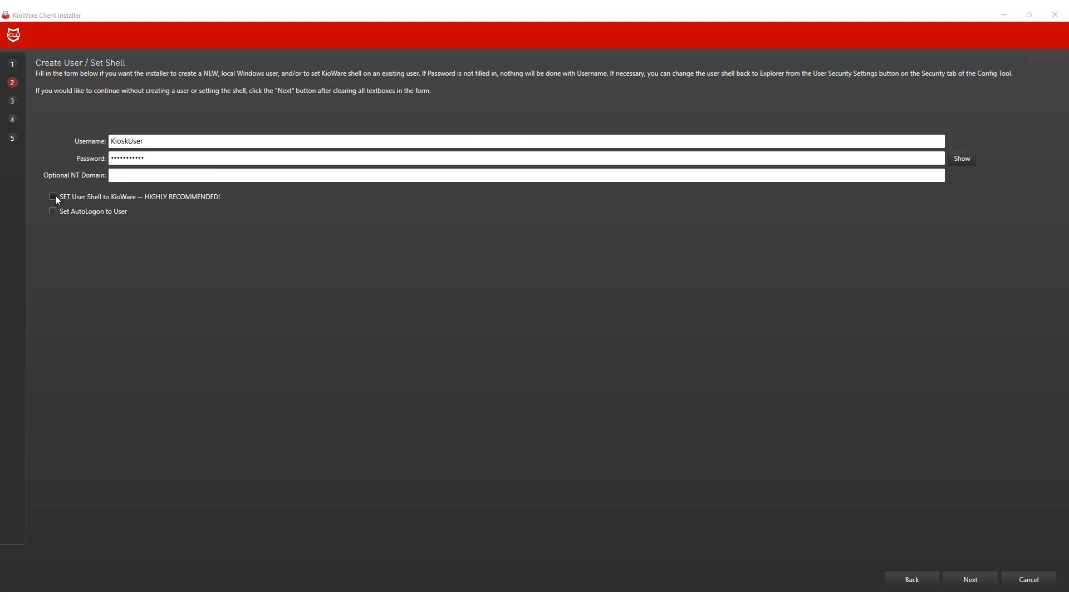
click(52, 197)
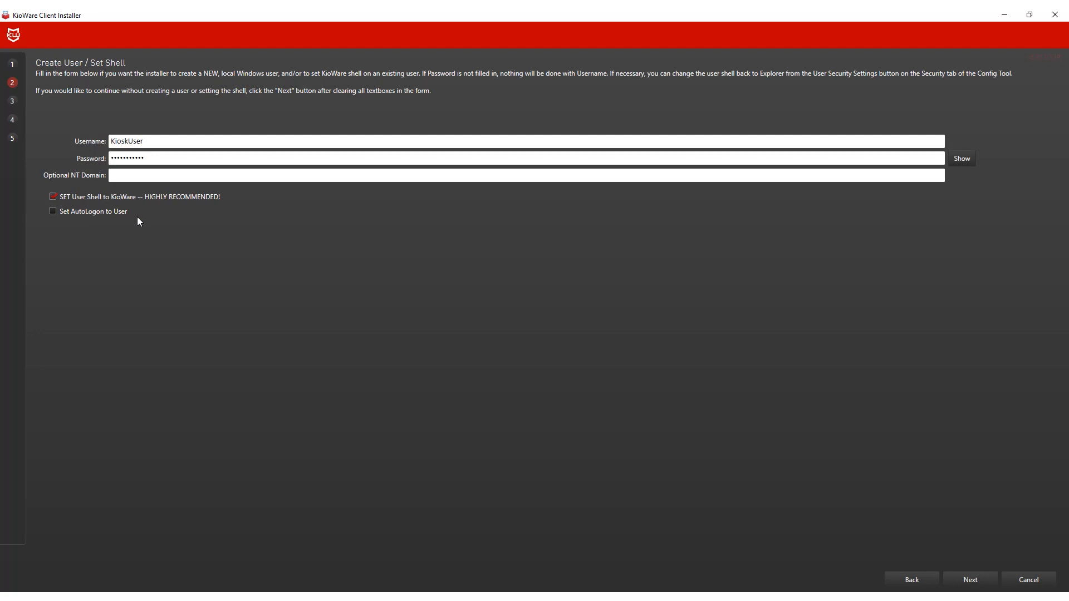
click(52, 212)
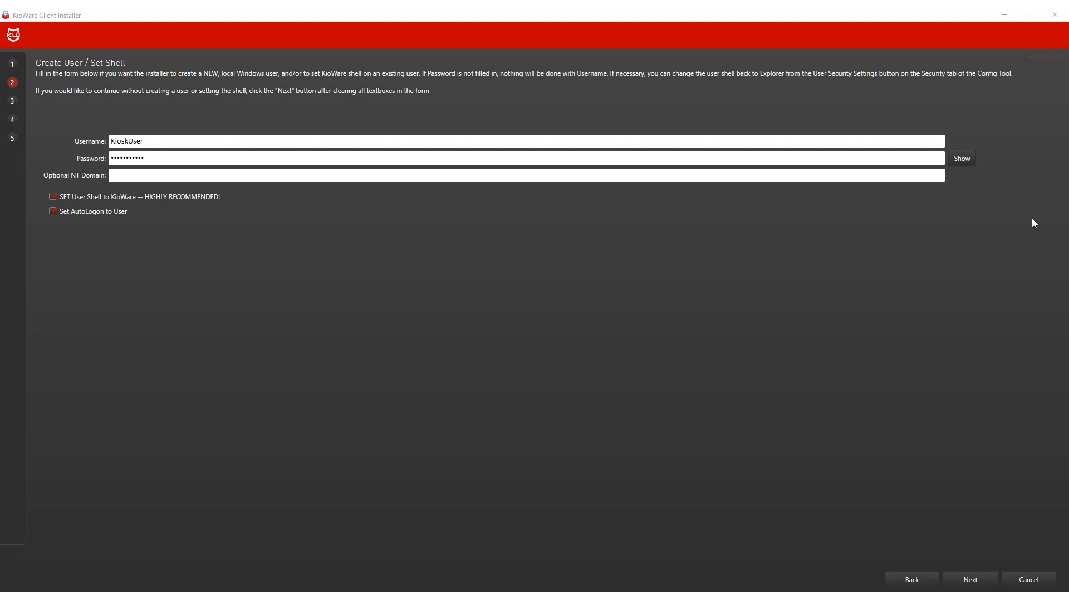
mouse_move(975, 540)
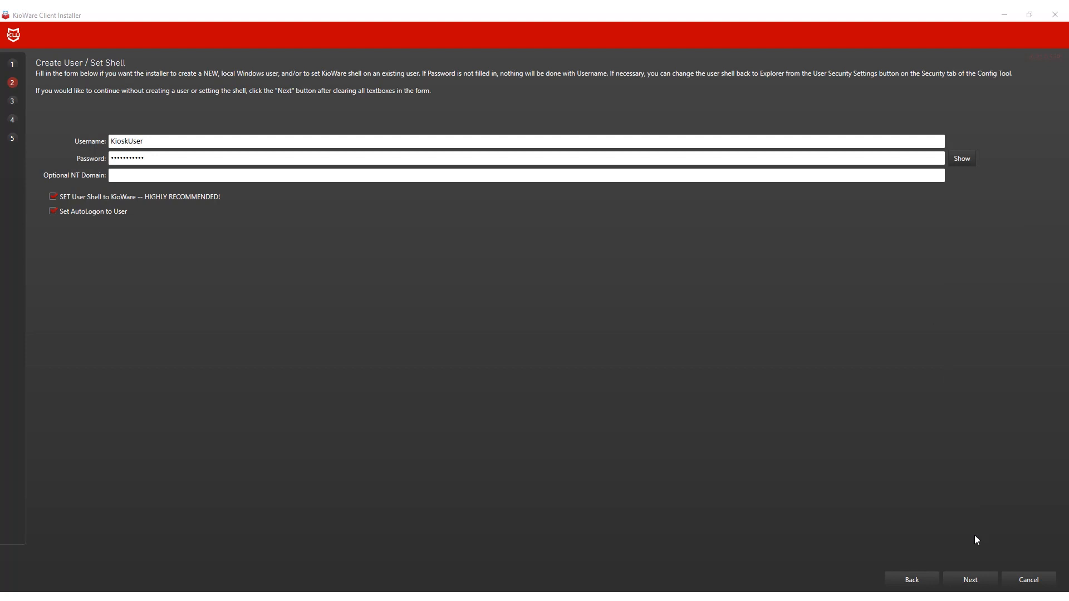
Step: Install KioWare with the Keyboard Filter into the default Program Files folder
click(969, 579)
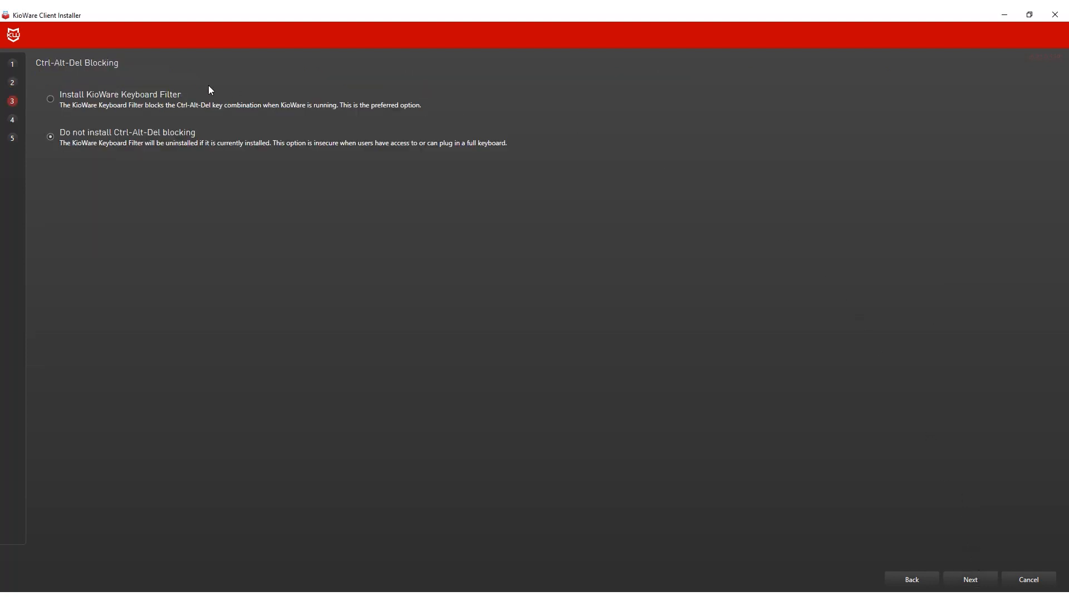
click(51, 98)
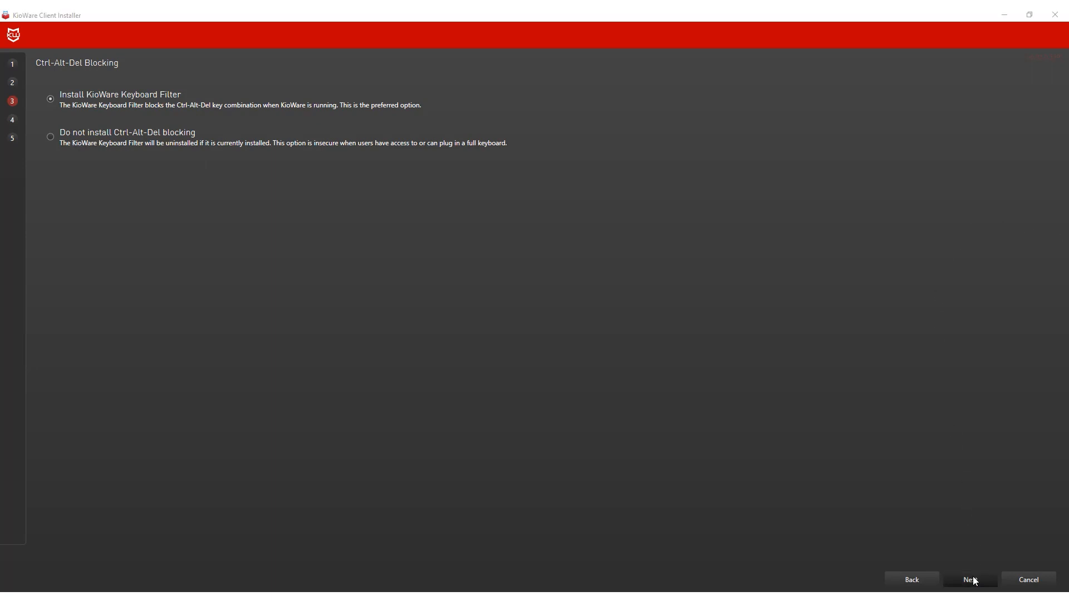
click(969, 583)
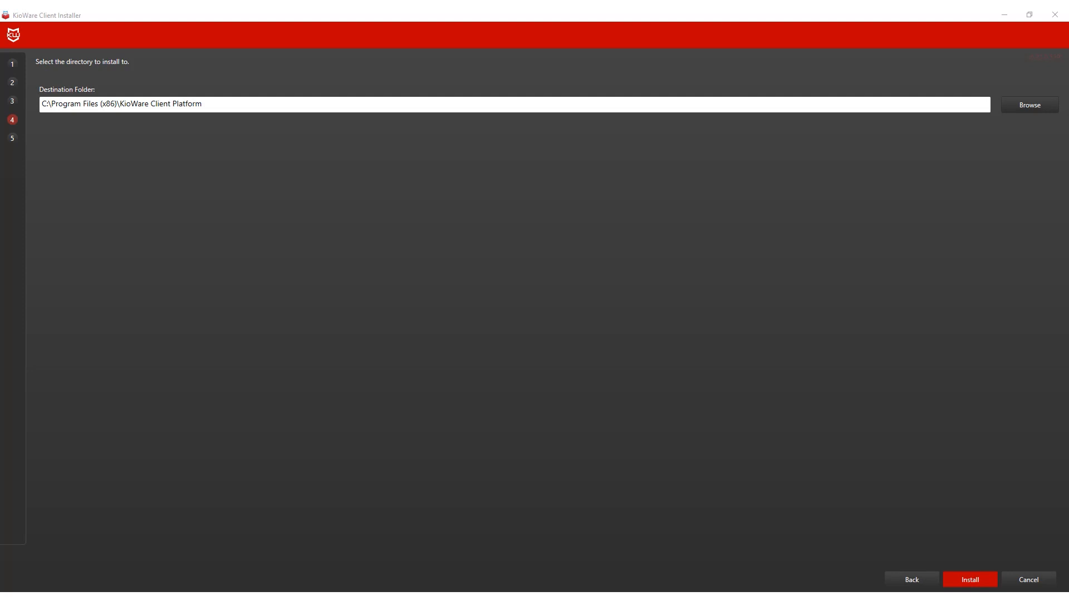
mouse_move(972, 580)
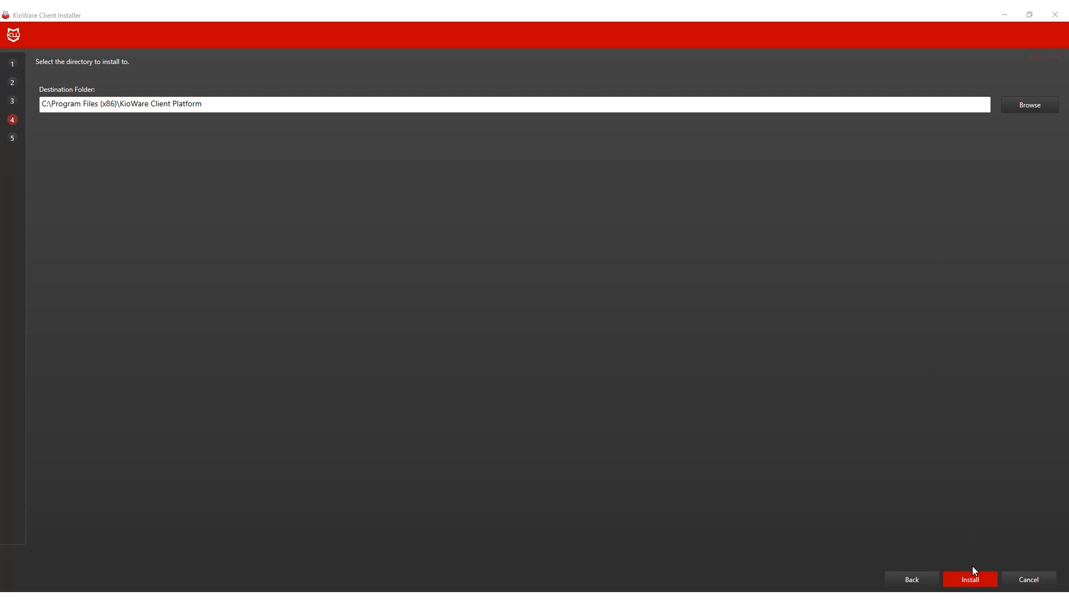
click(969, 580)
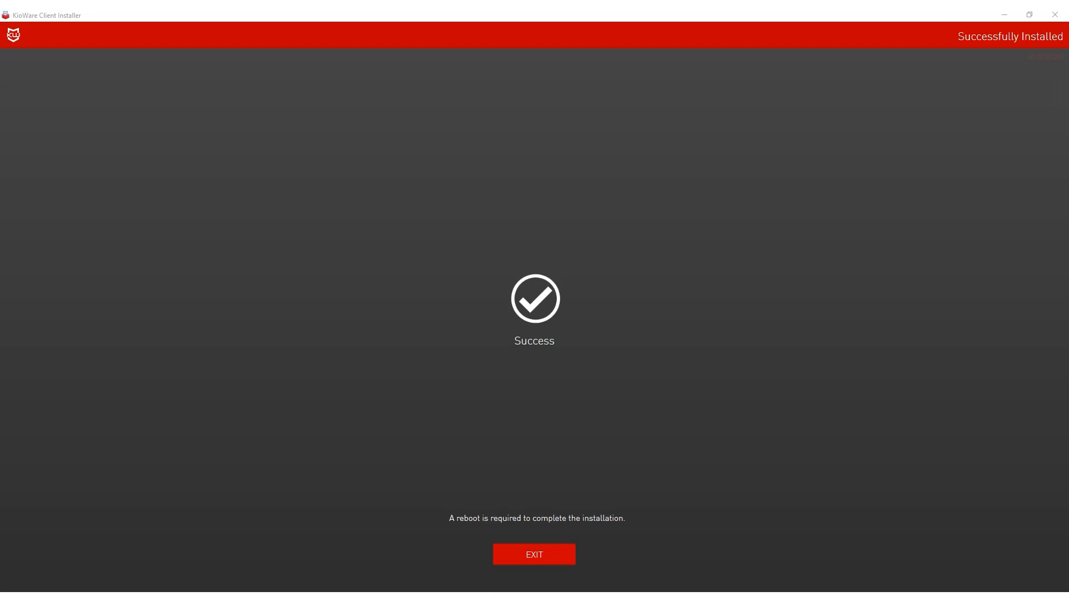
Step: Exit the installer and launch the Config Tool from the KioWare Client Start menu folder
click(534, 554)
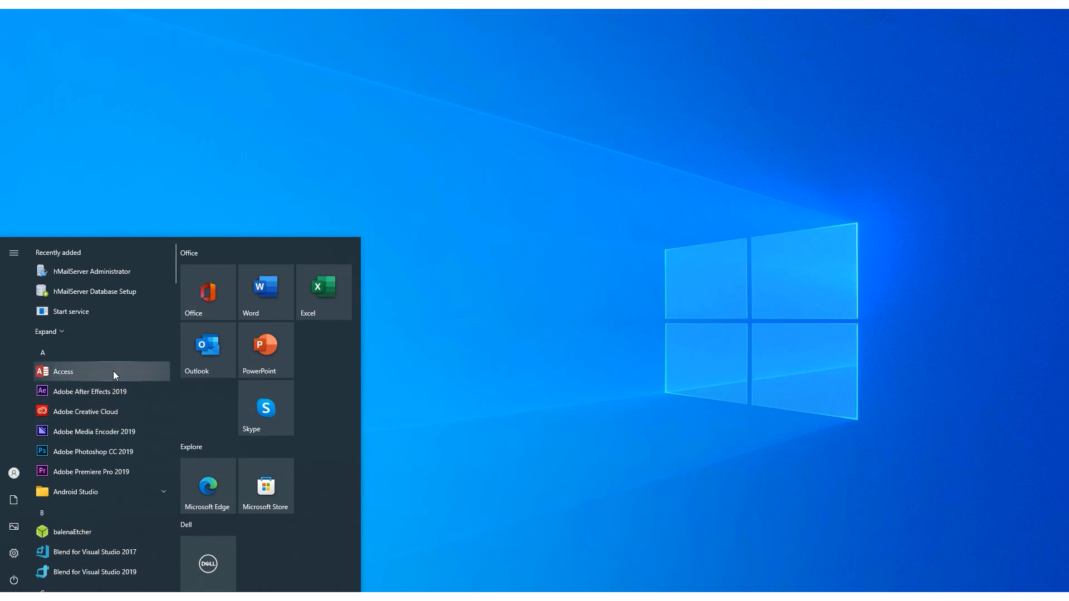
scroll(down, 3)
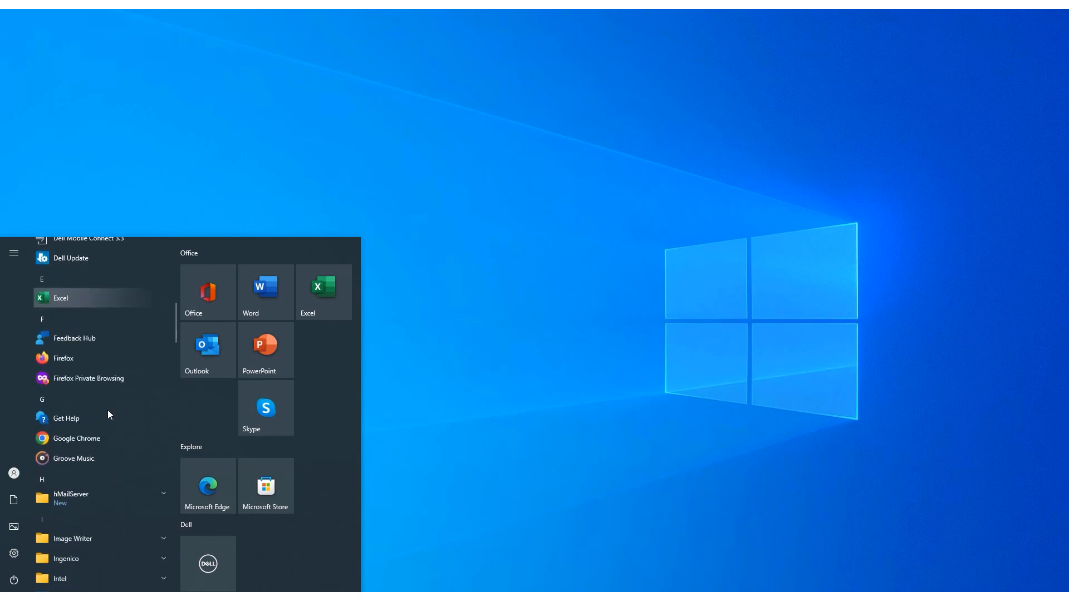
scroll(down, 3)
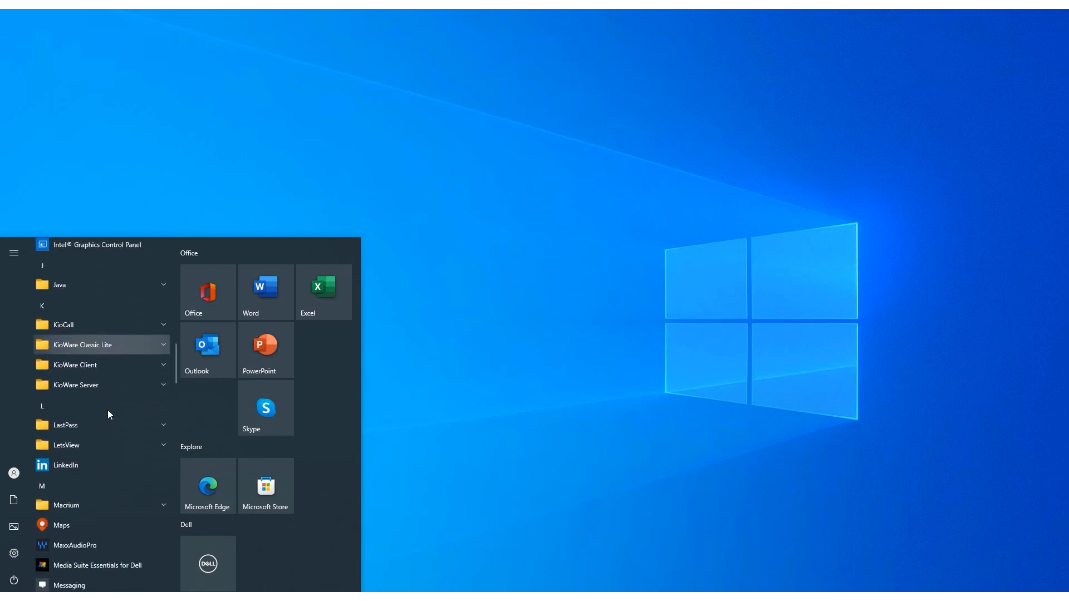
mouse_move(76, 364)
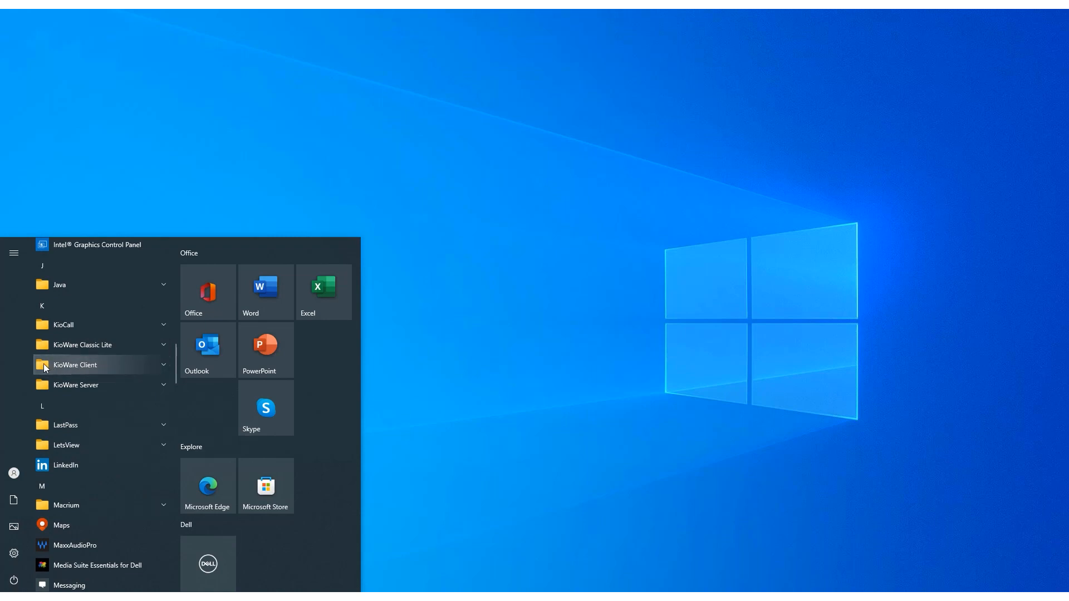
click(76, 365)
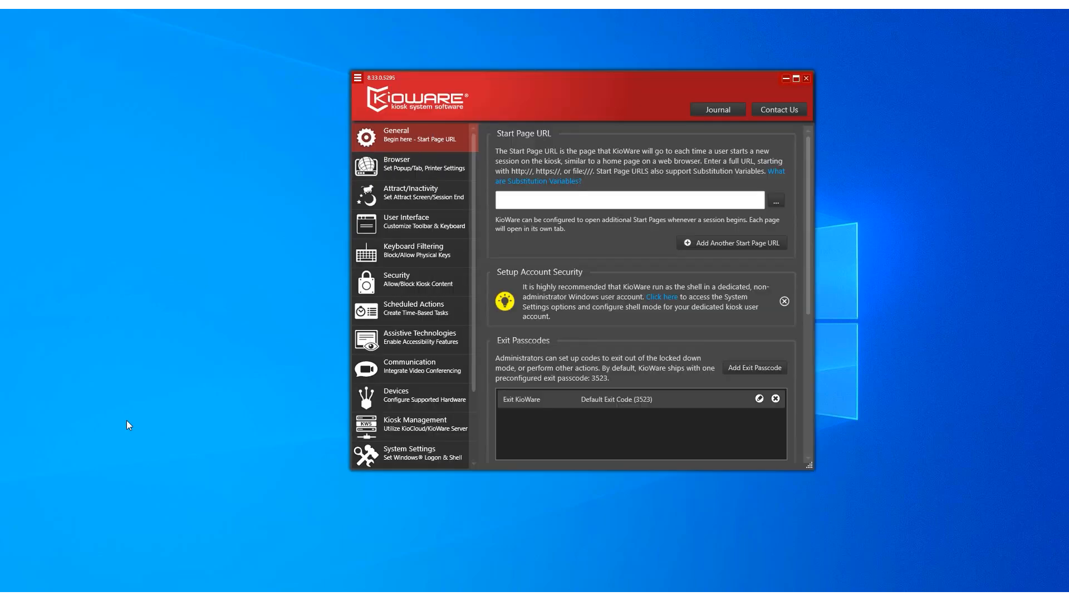
mouse_move(813, 113)
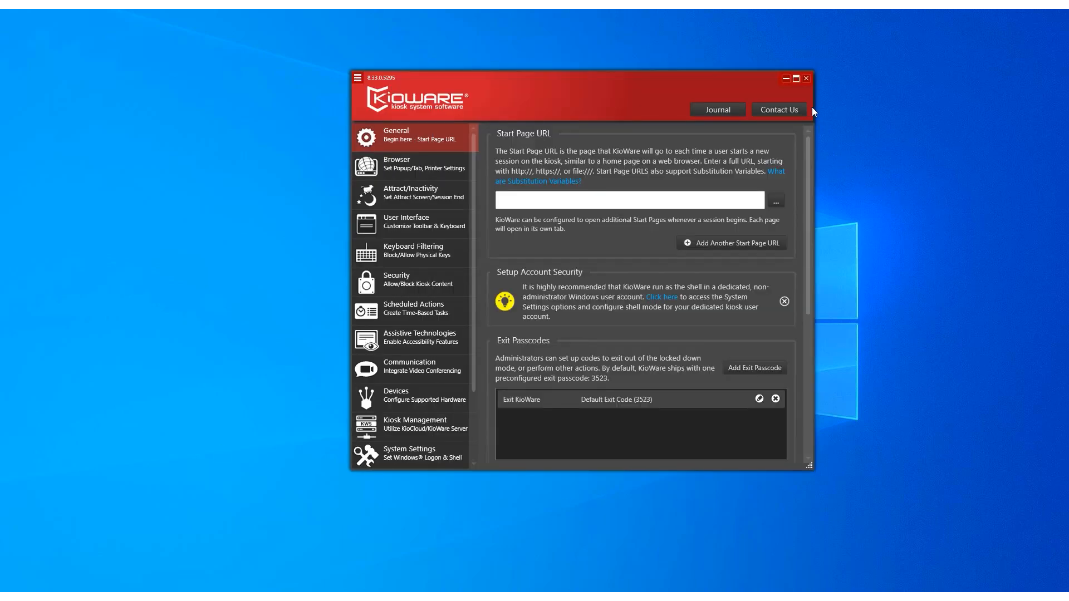
click(794, 77)
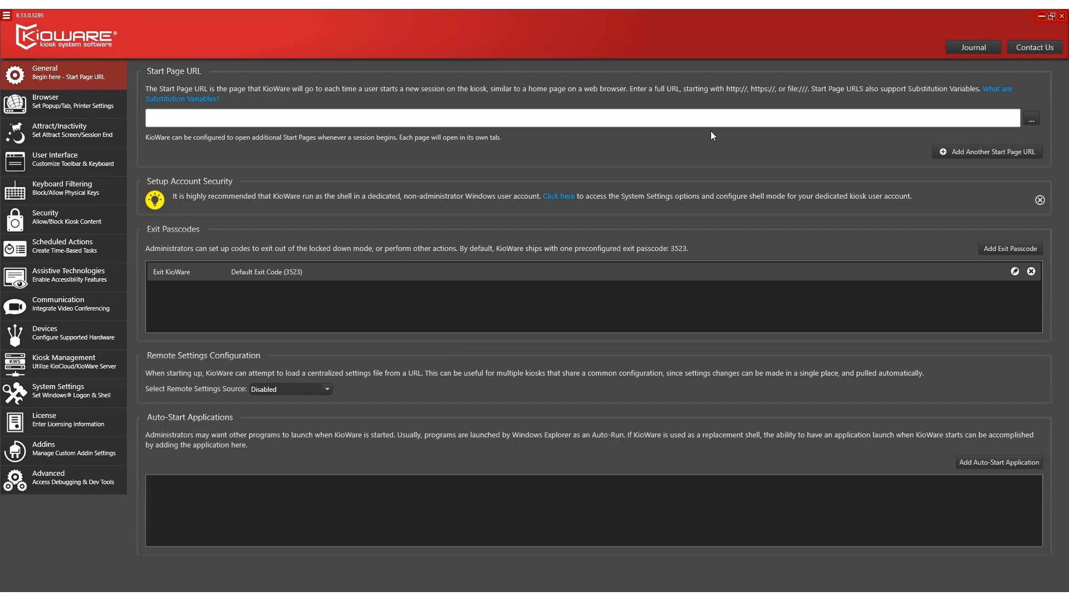
click(210, 117)
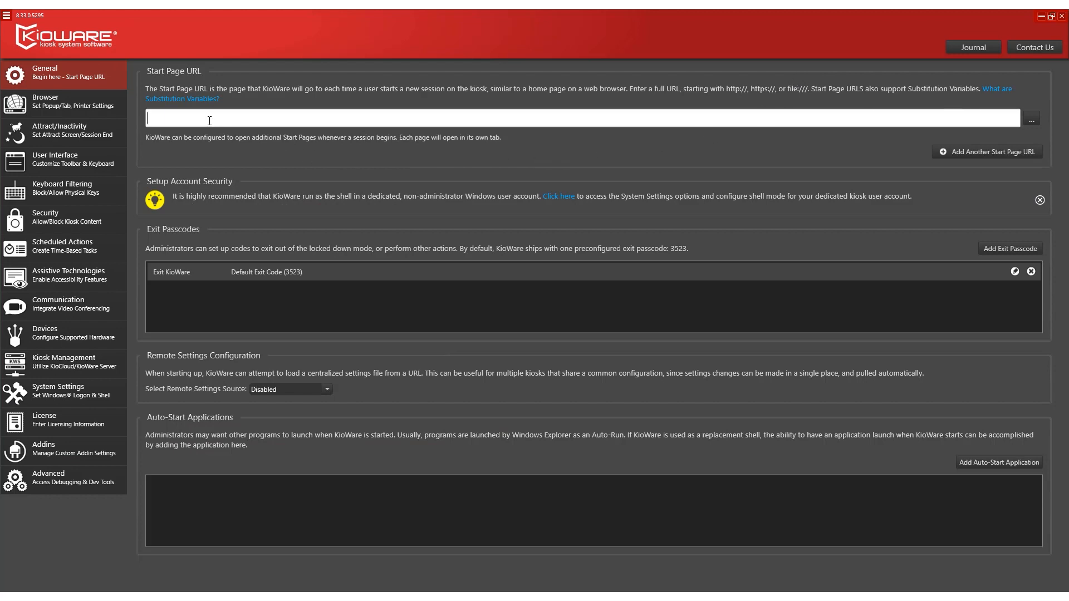
text(https://www.)
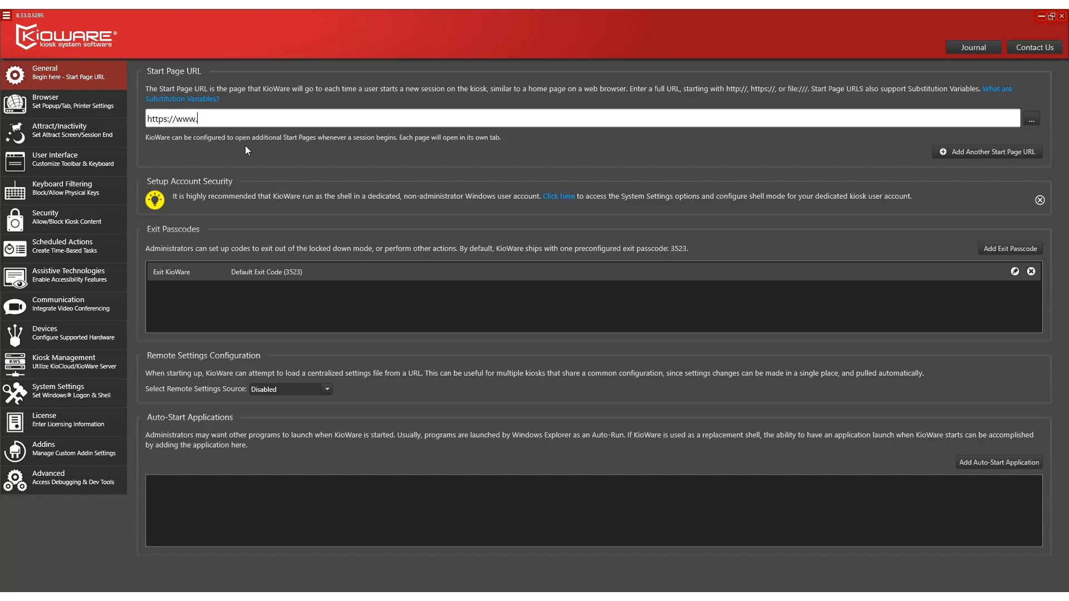
text(kioware.com)
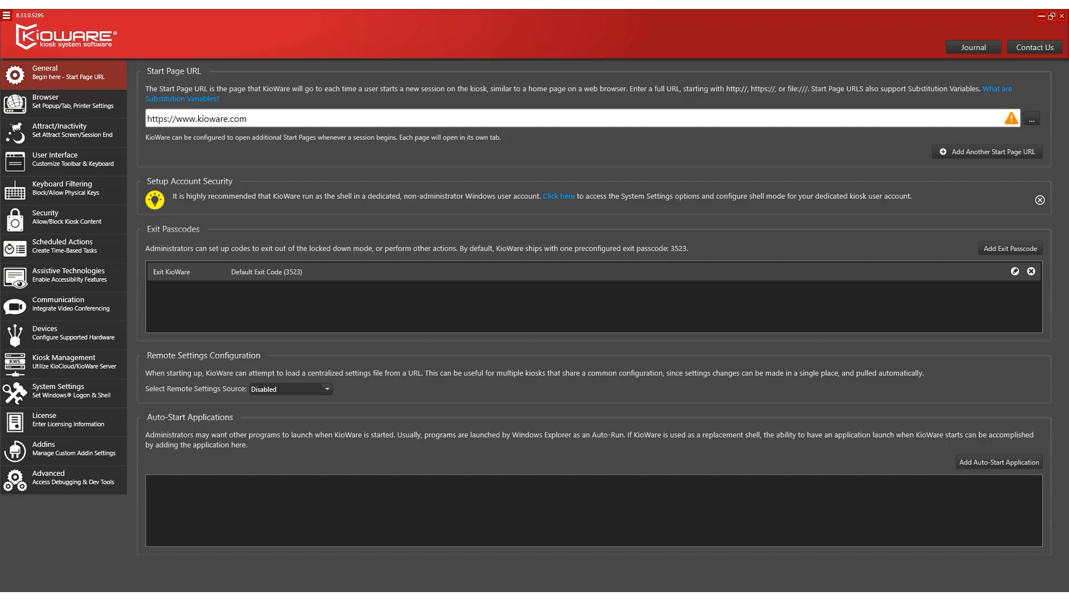
mouse_move(660, 226)
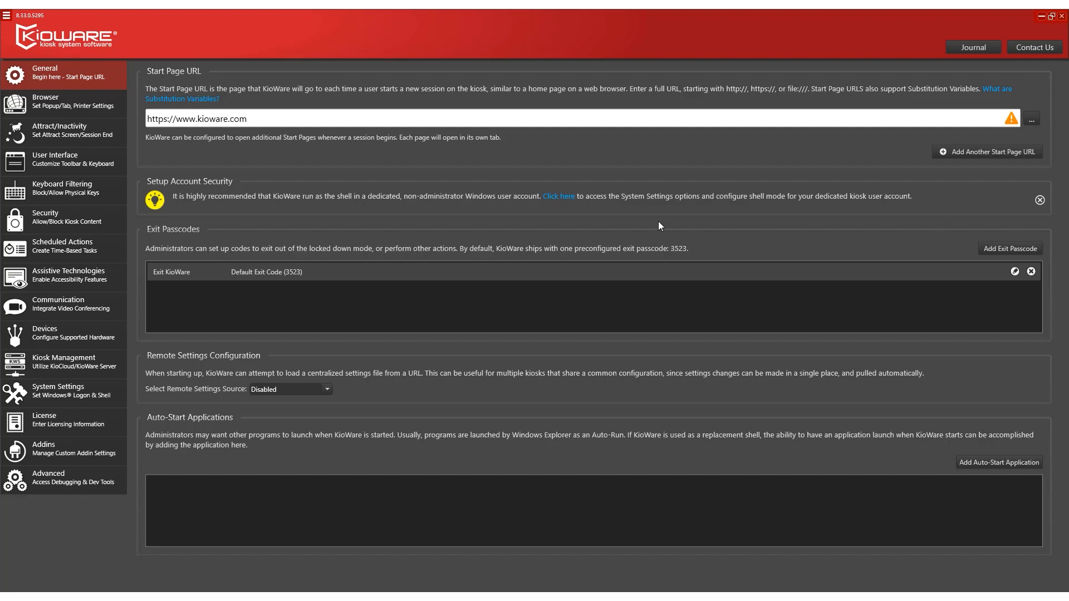
mouse_move(292, 289)
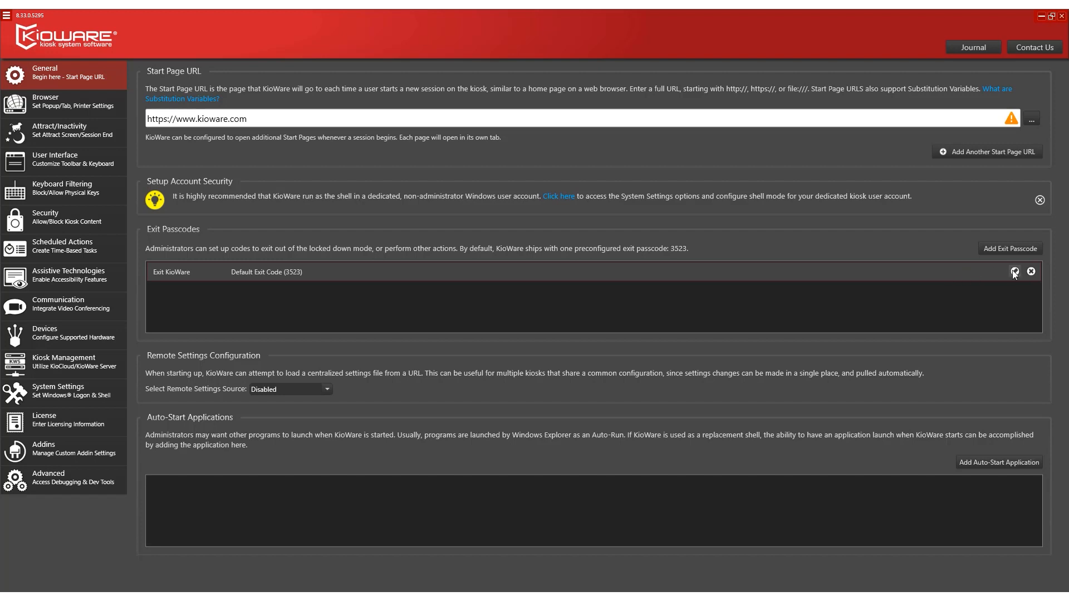
click(1015, 271)
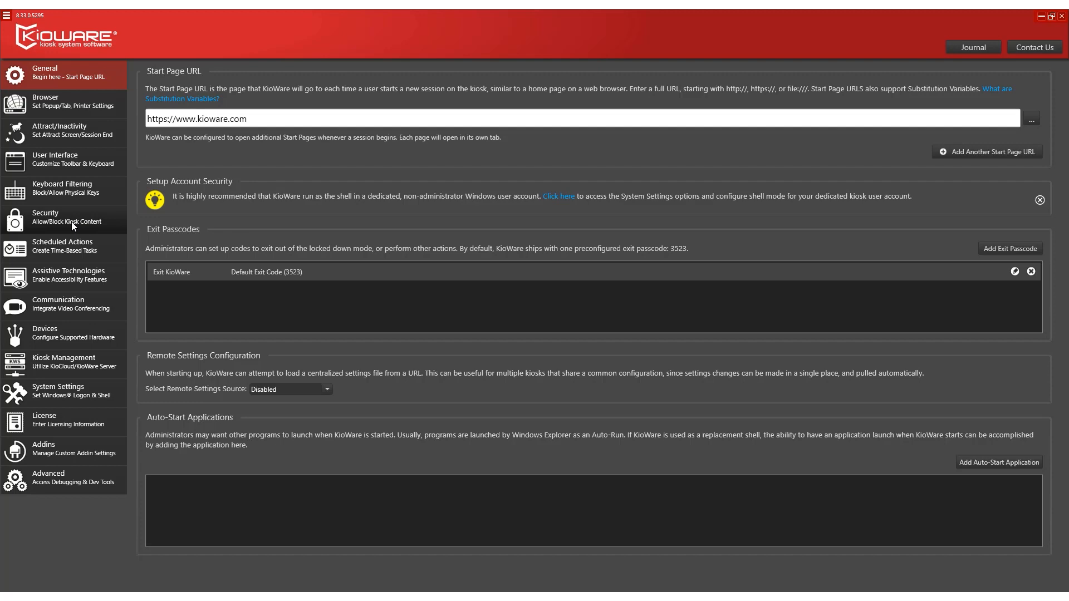
Step: Go to the Security settings' Browsing Access List Configuration
click(46, 217)
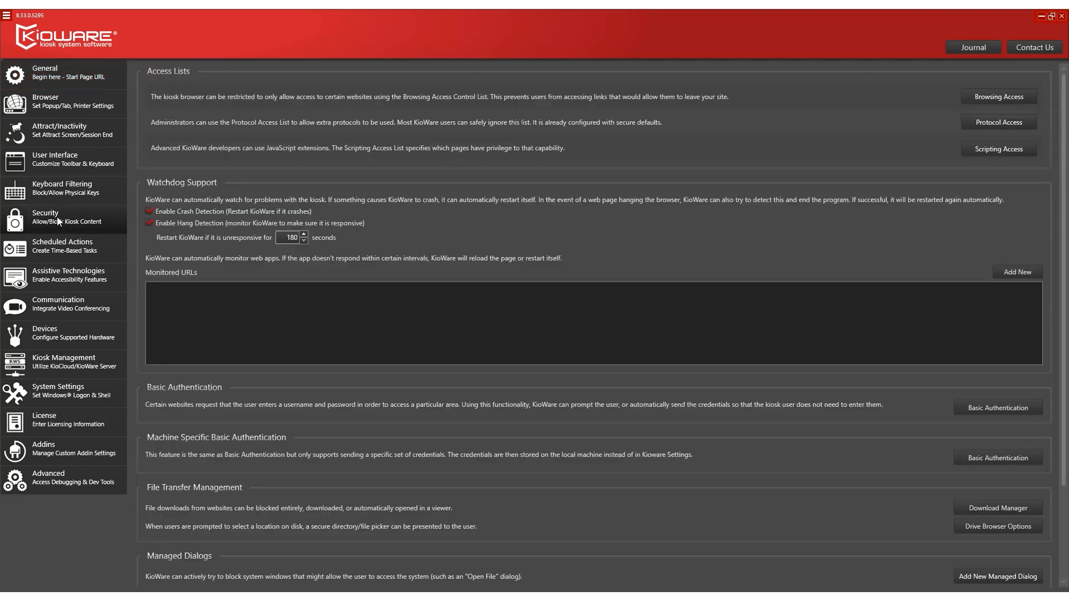
click(61, 216)
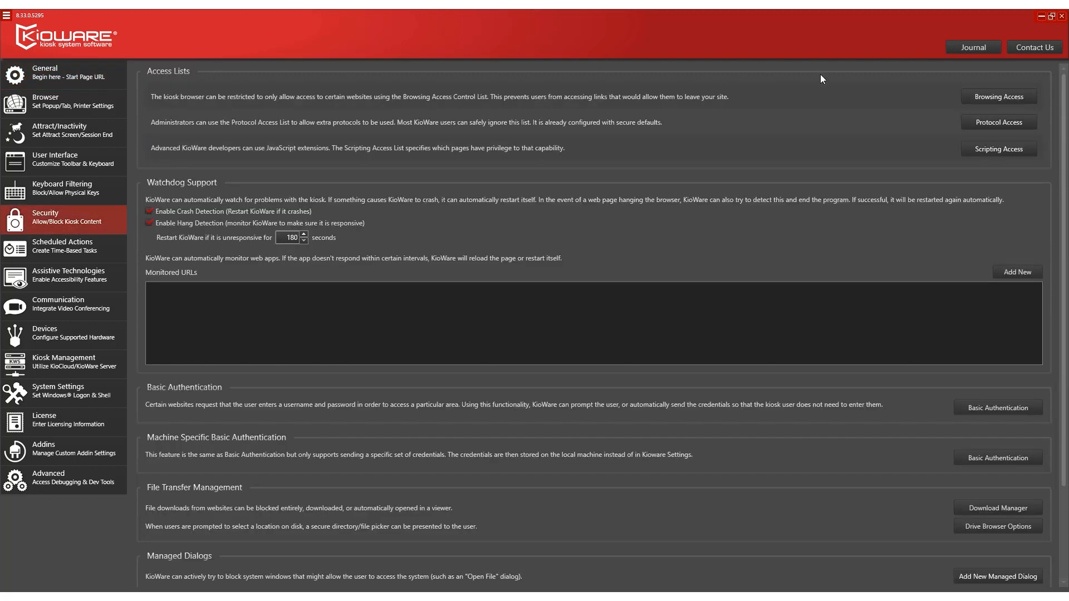
mouse_move(298, 146)
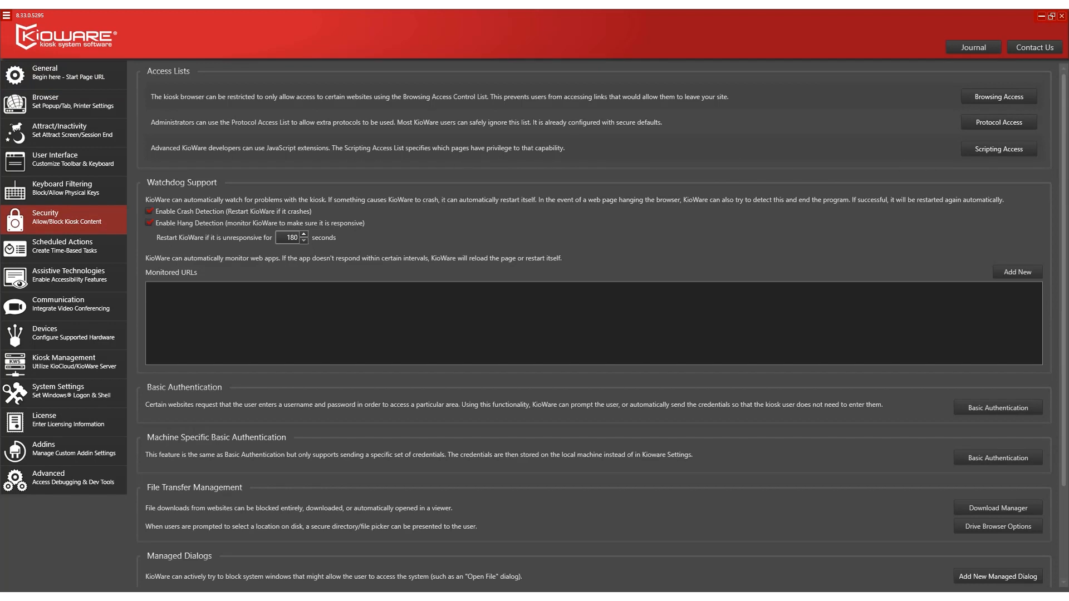
mouse_move(924, 170)
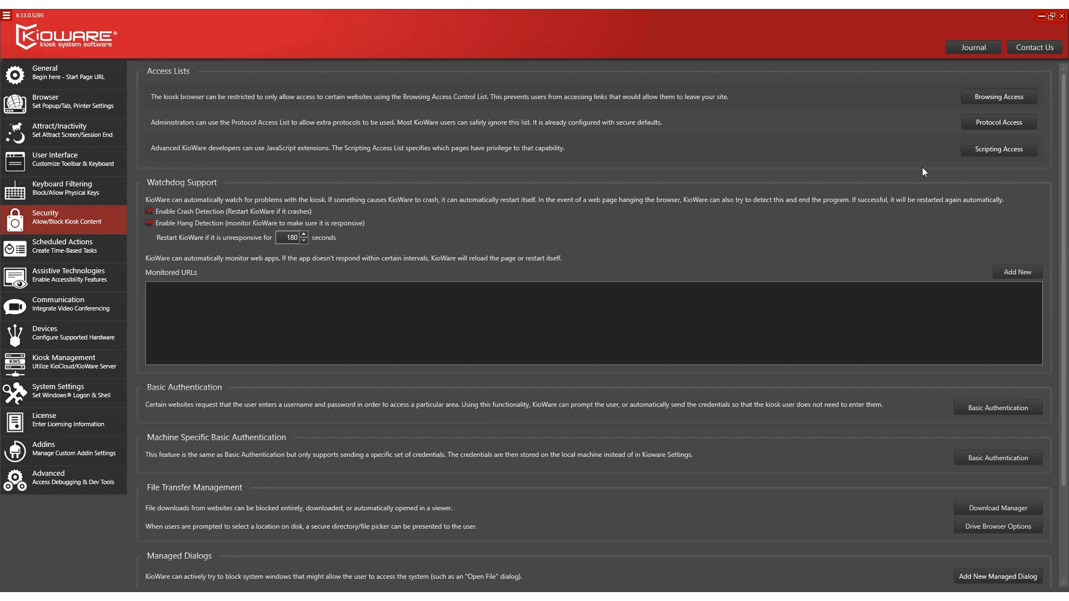
click(997, 96)
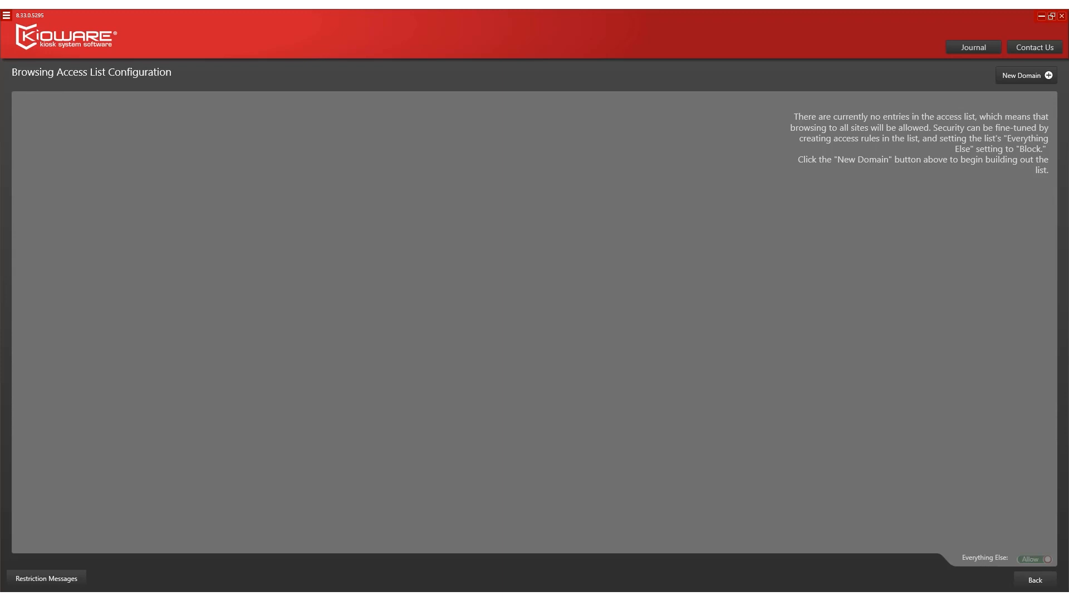
mouse_move(1029, 89)
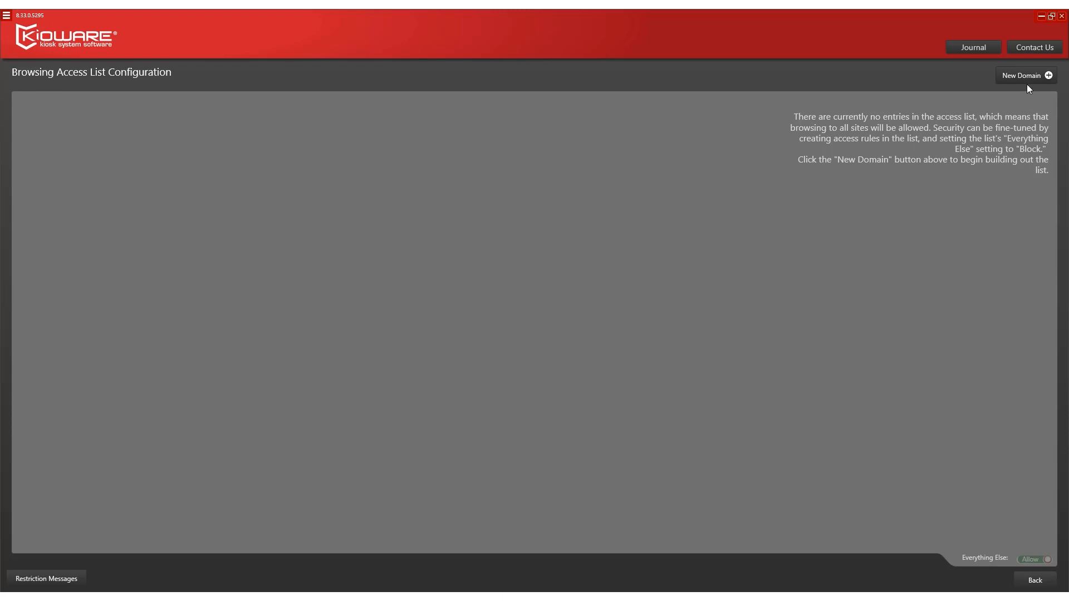
click(1026, 75)
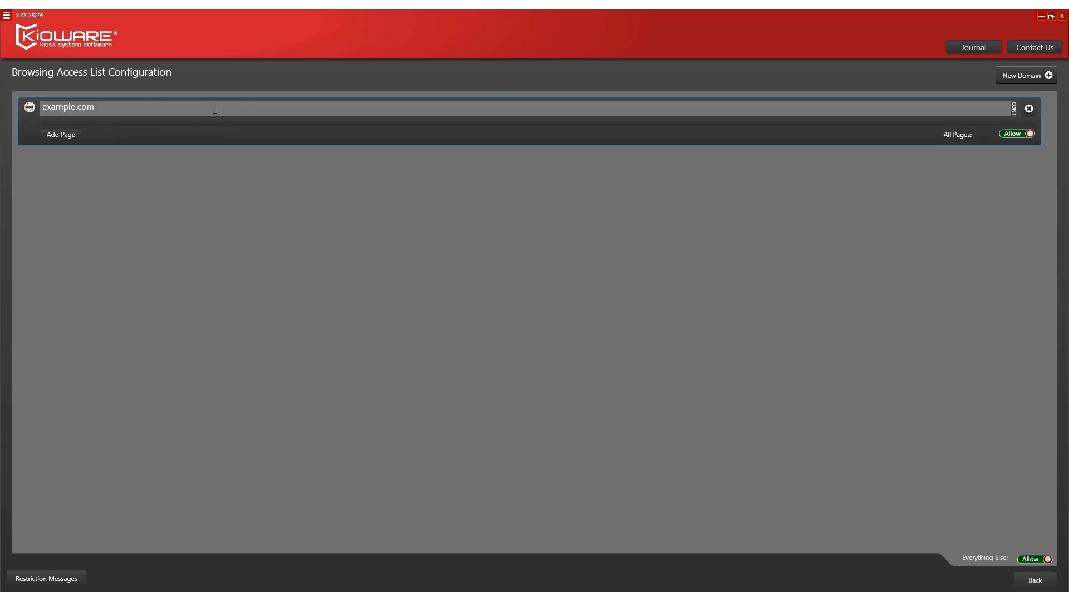
key(Backspace)
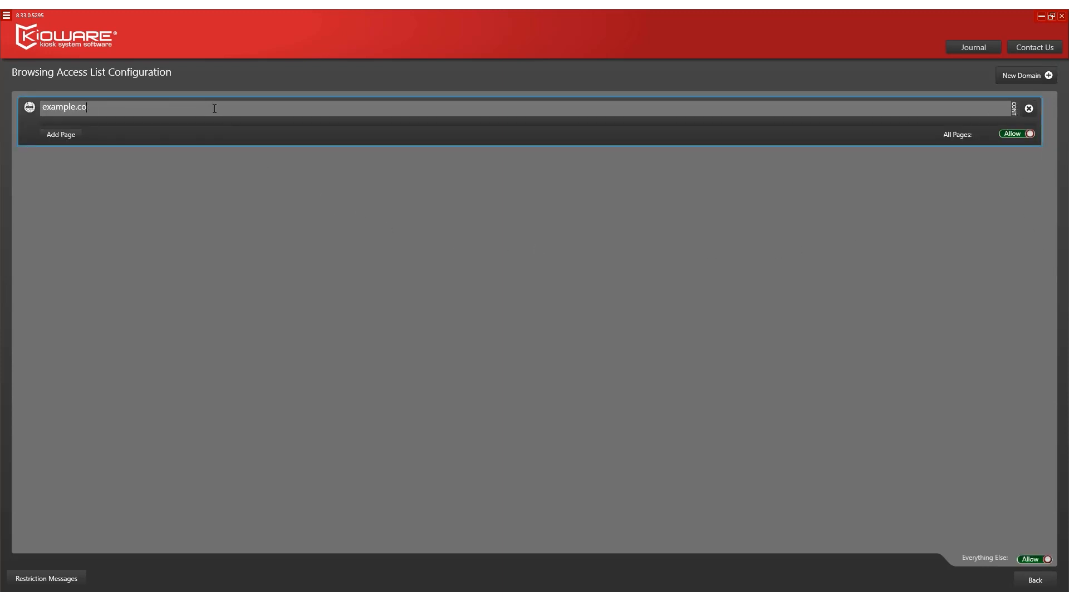
text(www)
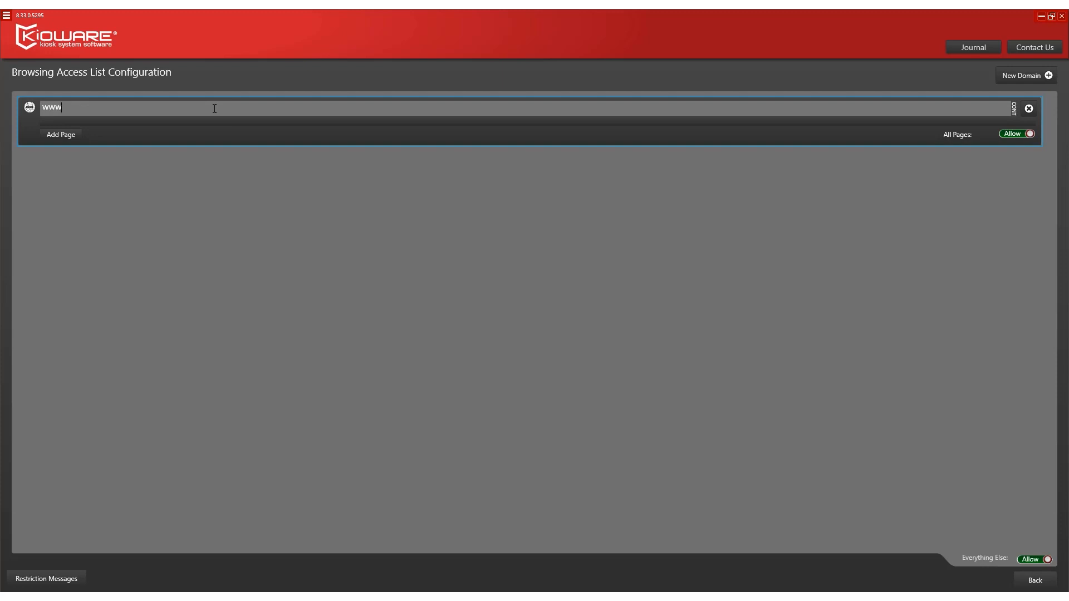
text(.kioware)
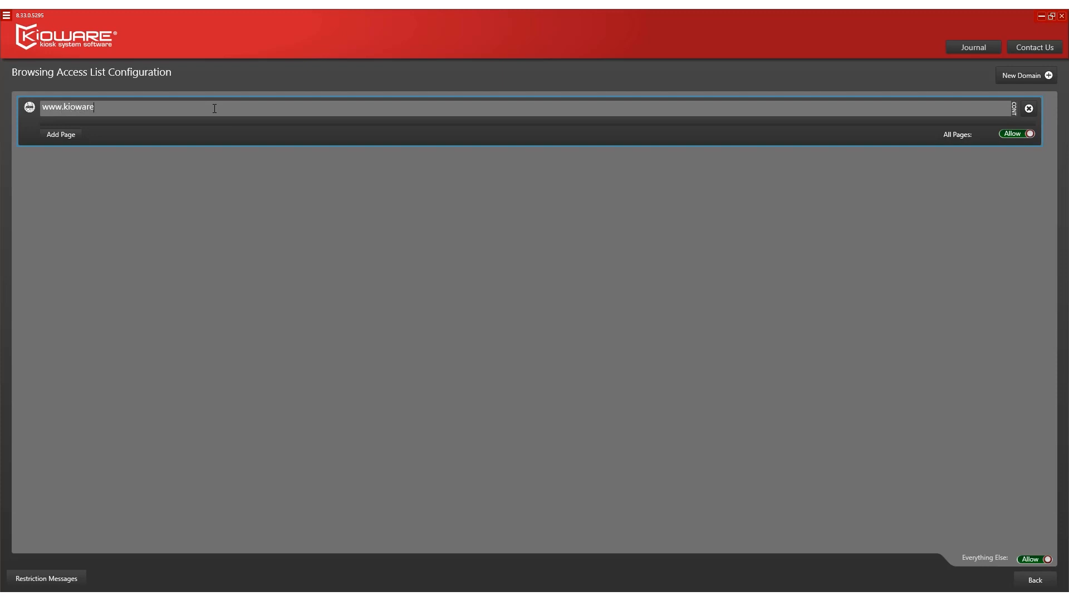
text(.com)
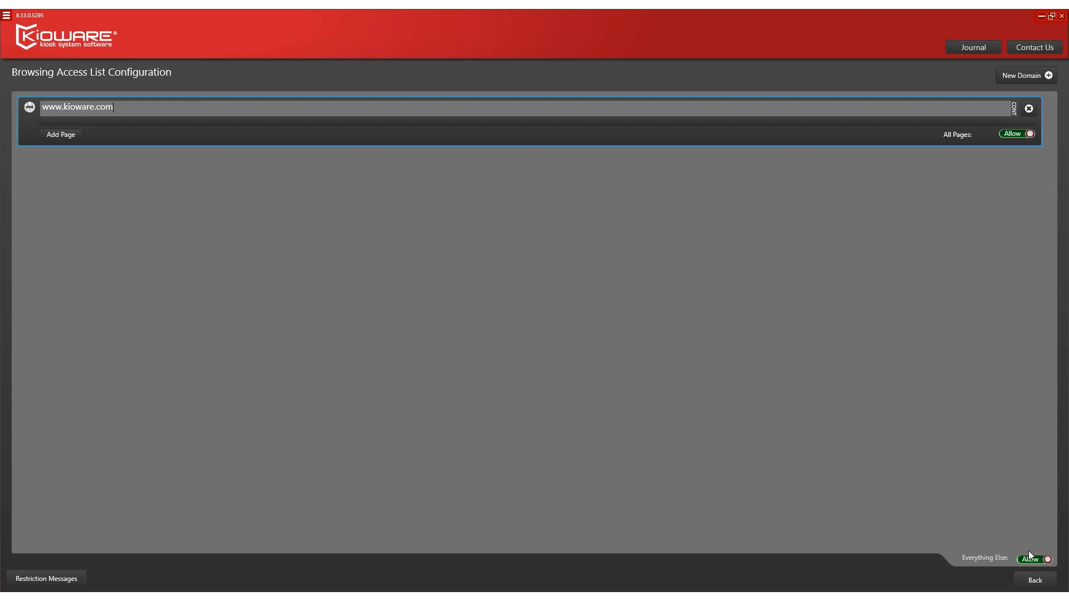
click(1034, 559)
text(index.html)
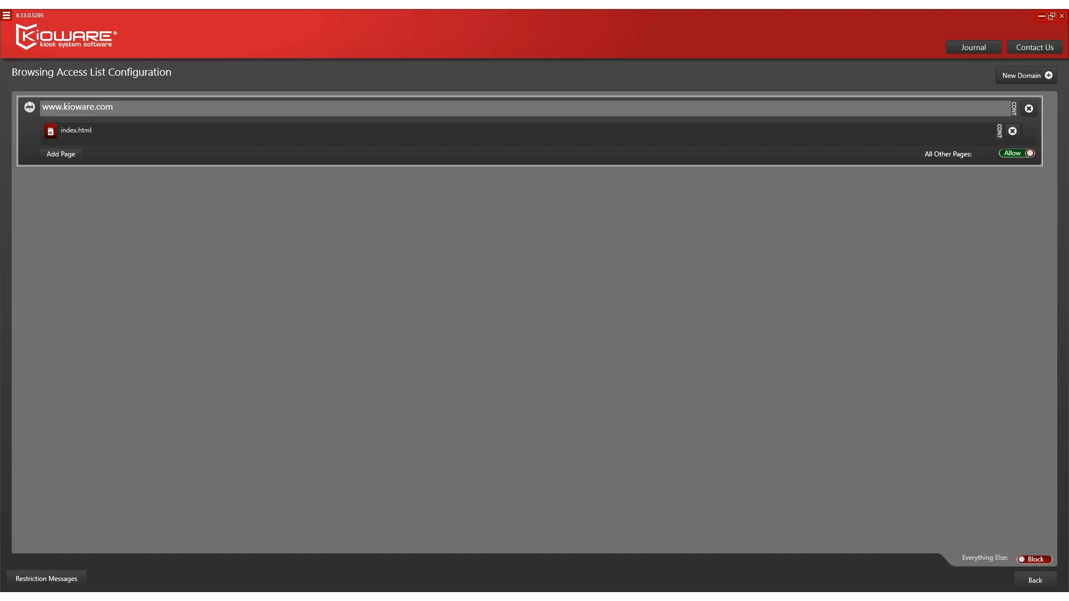
mouse_move(948, 271)
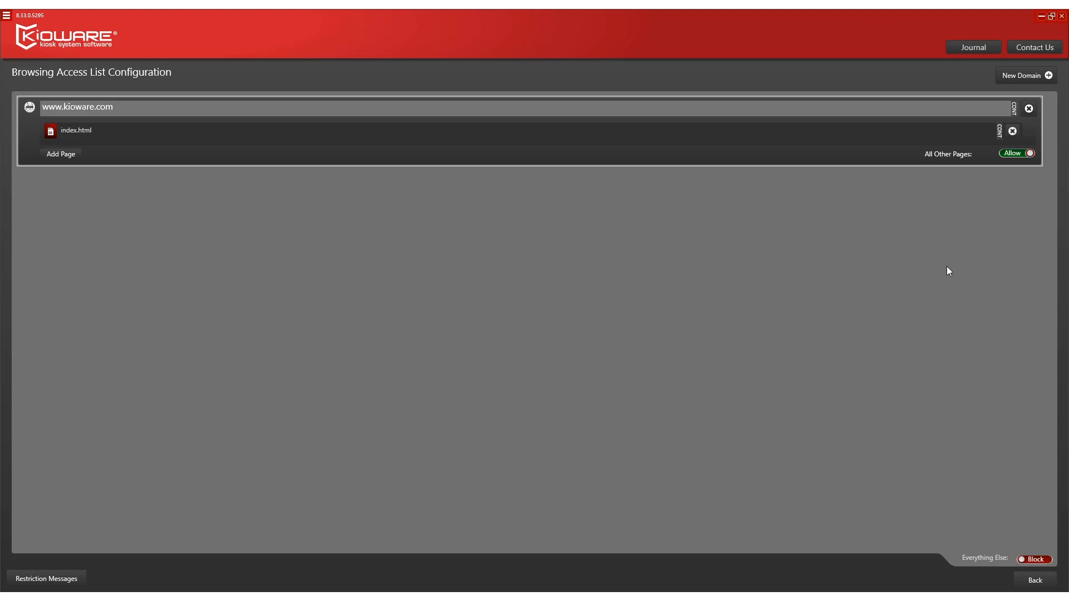
click(1015, 152)
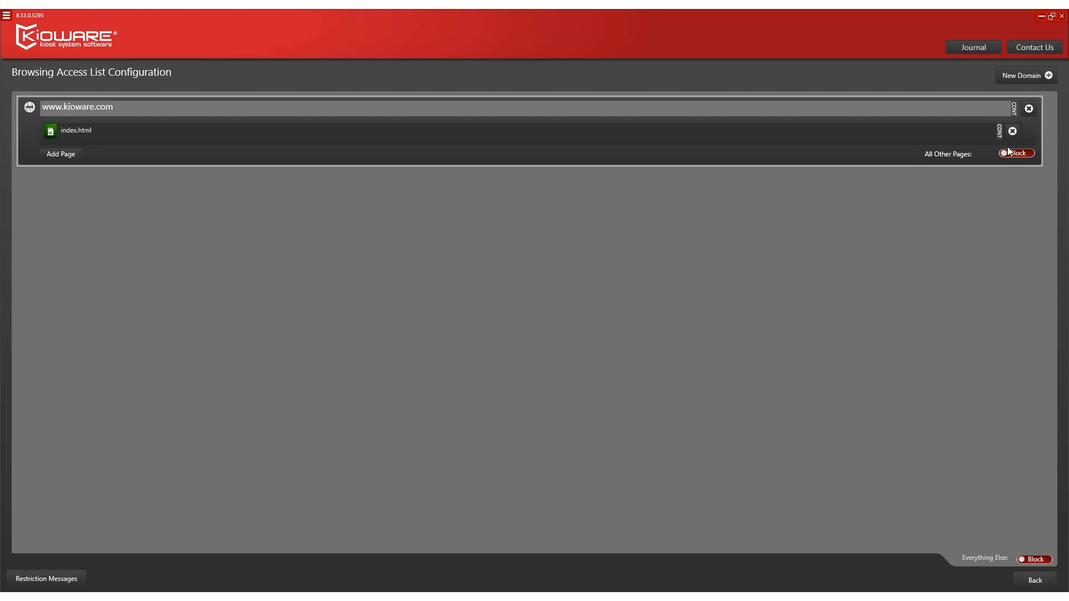
click(1012, 130)
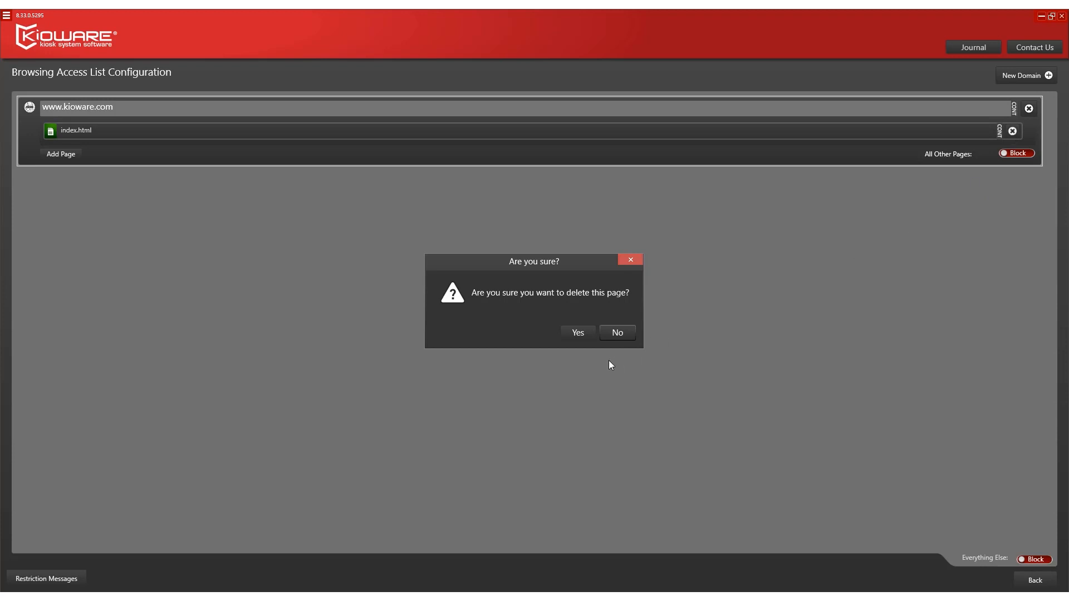
click(576, 332)
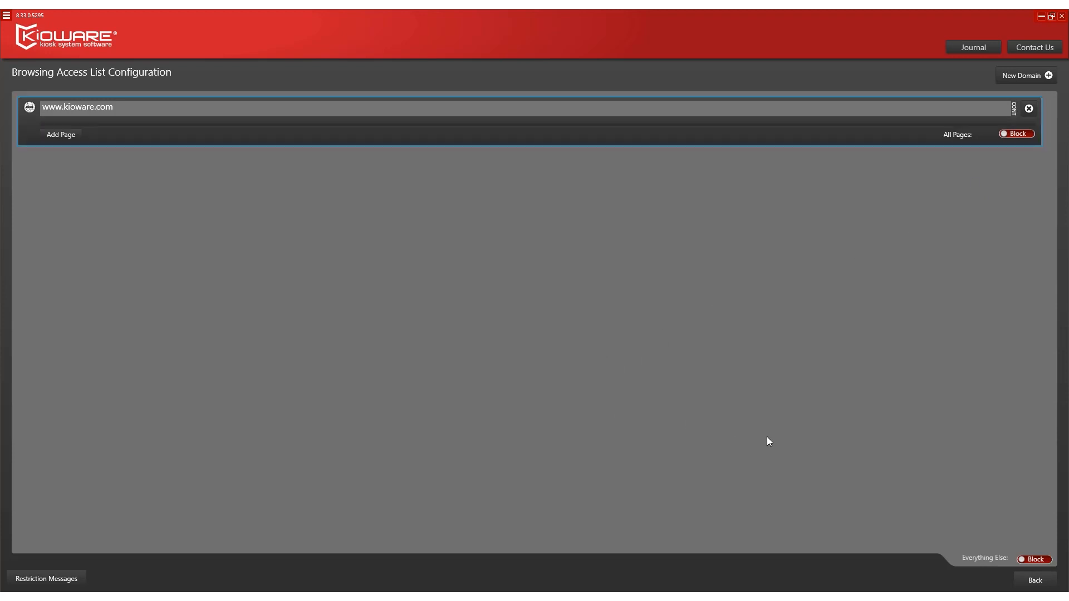
click(1033, 580)
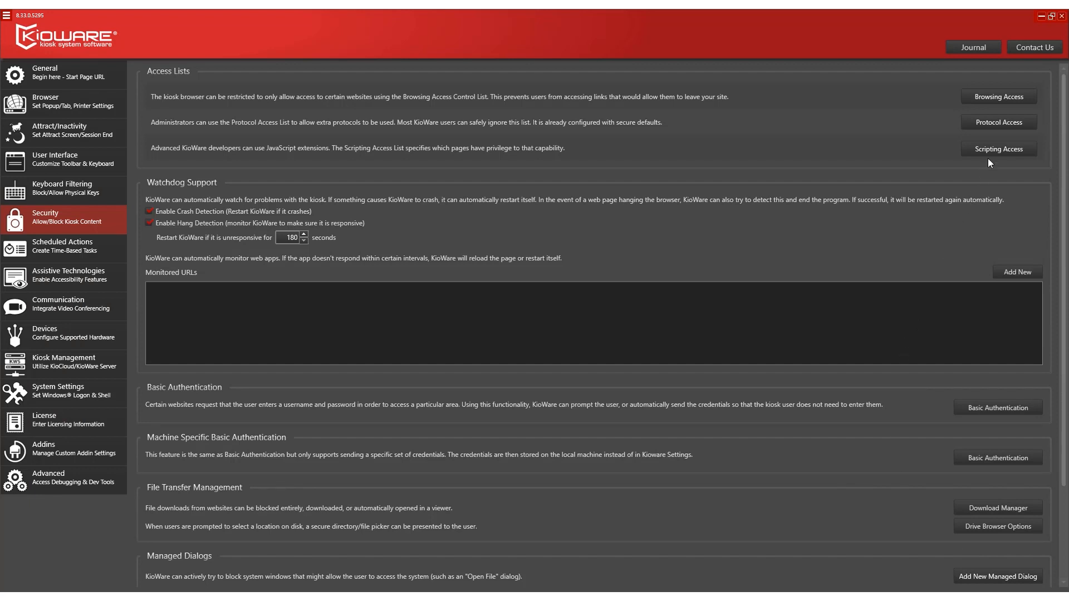
click(996, 148)
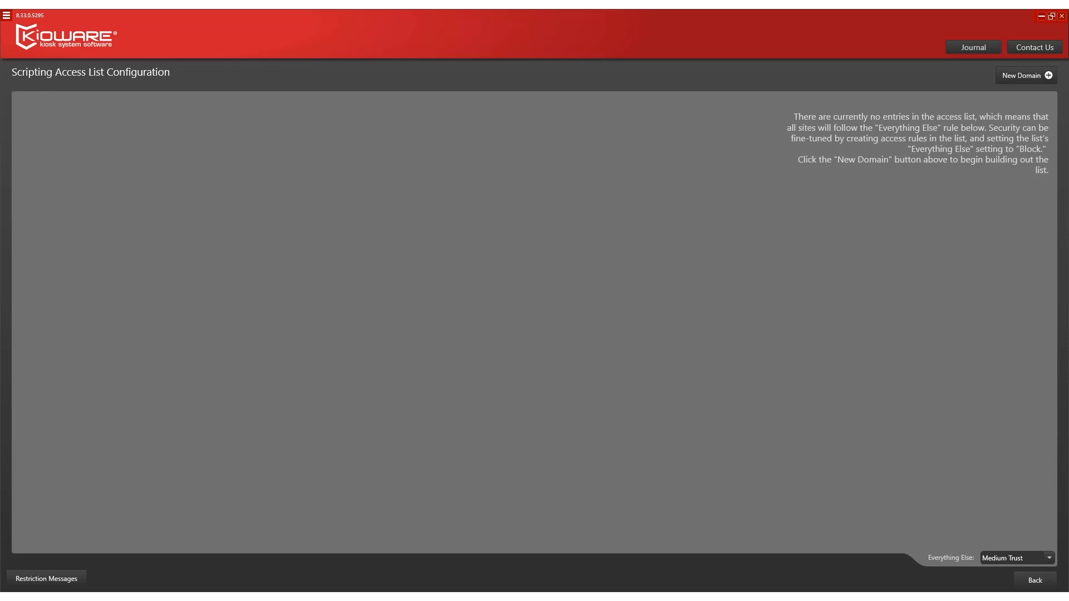
mouse_move(953, 197)
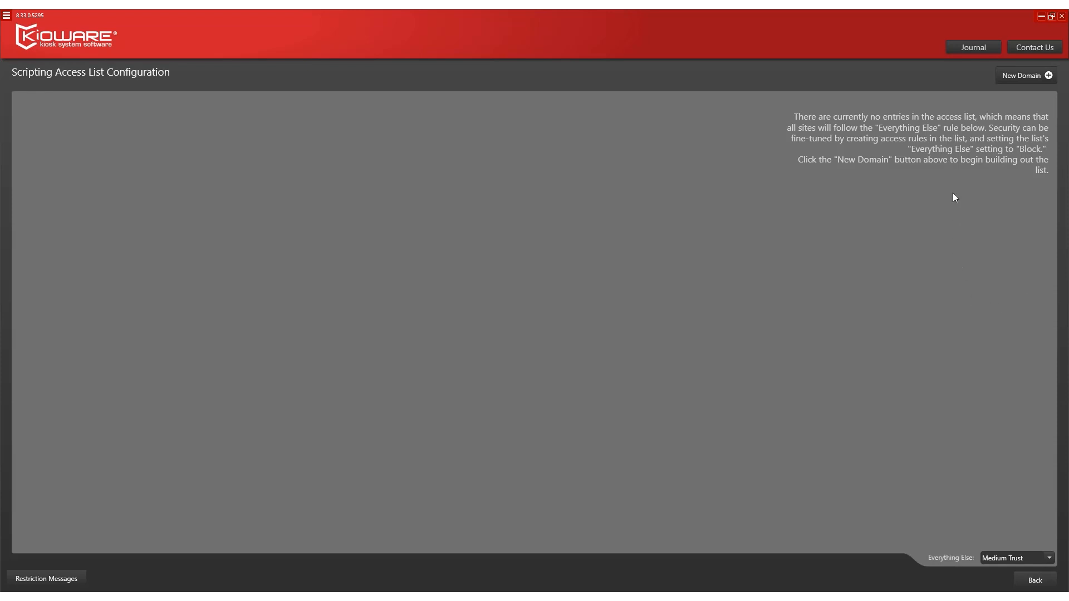
click(1025, 75)
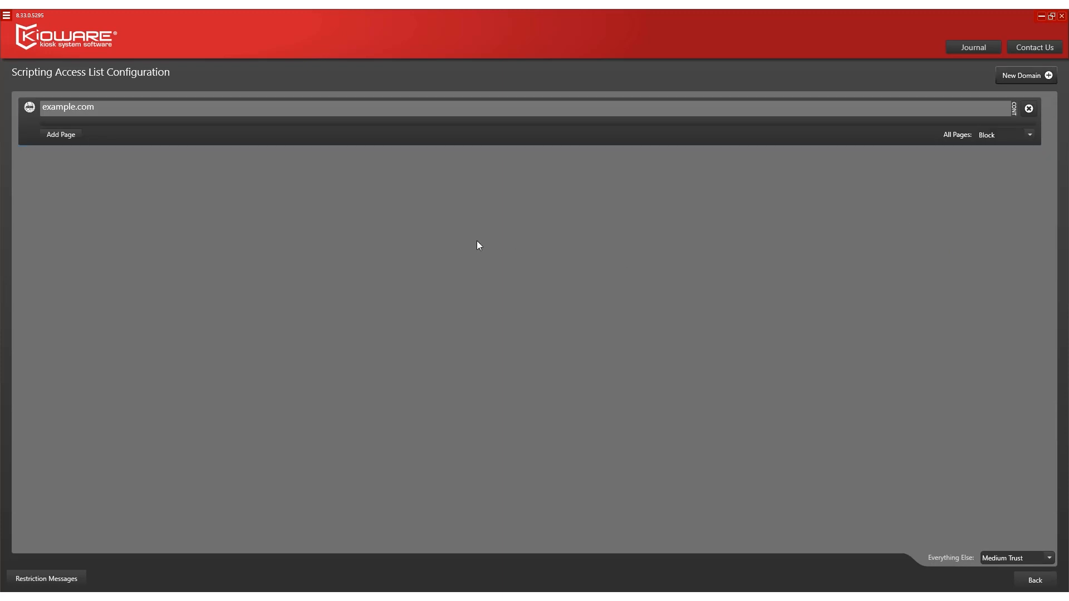
double_click(67, 107)
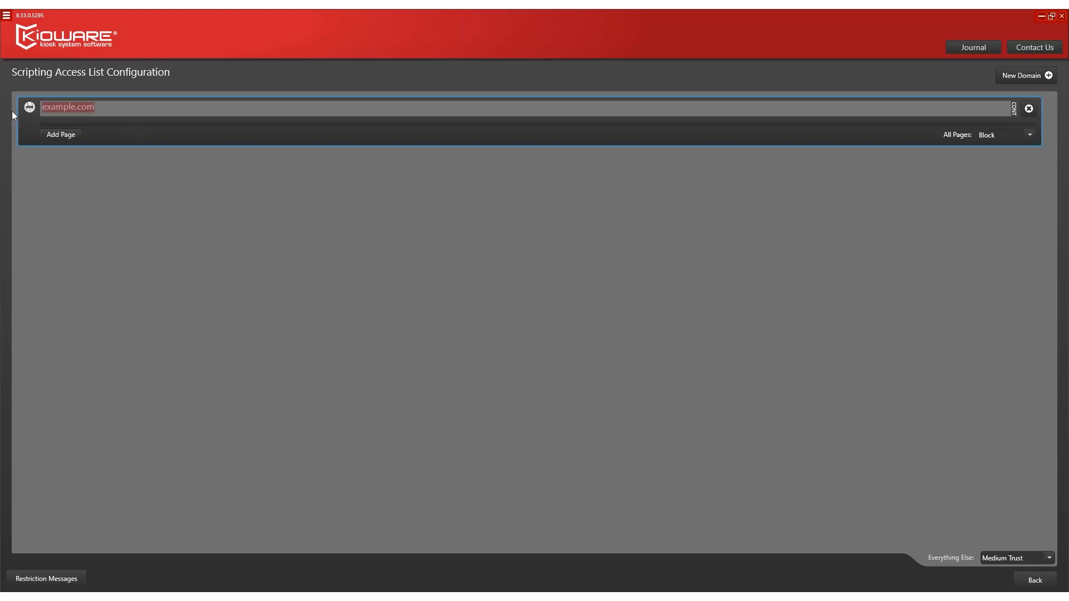
text(www)
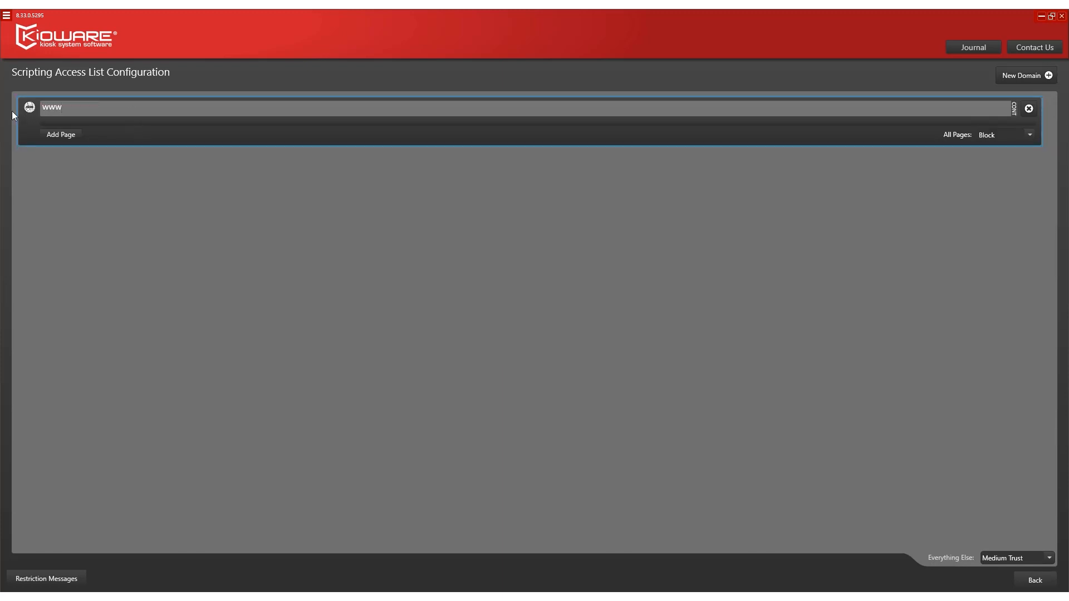
text(.kioware.com)
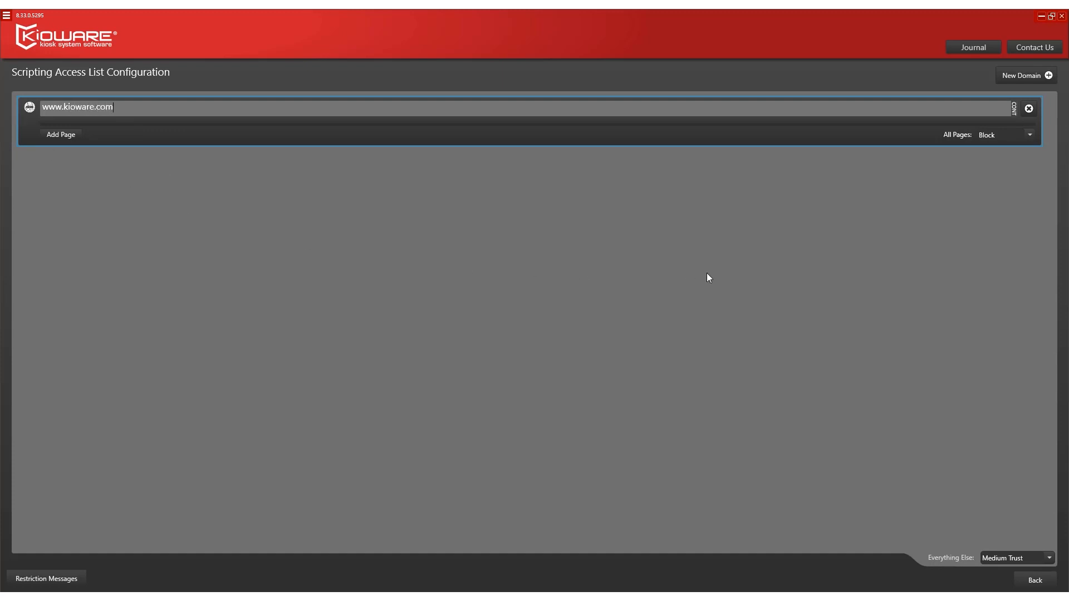
click(1029, 134)
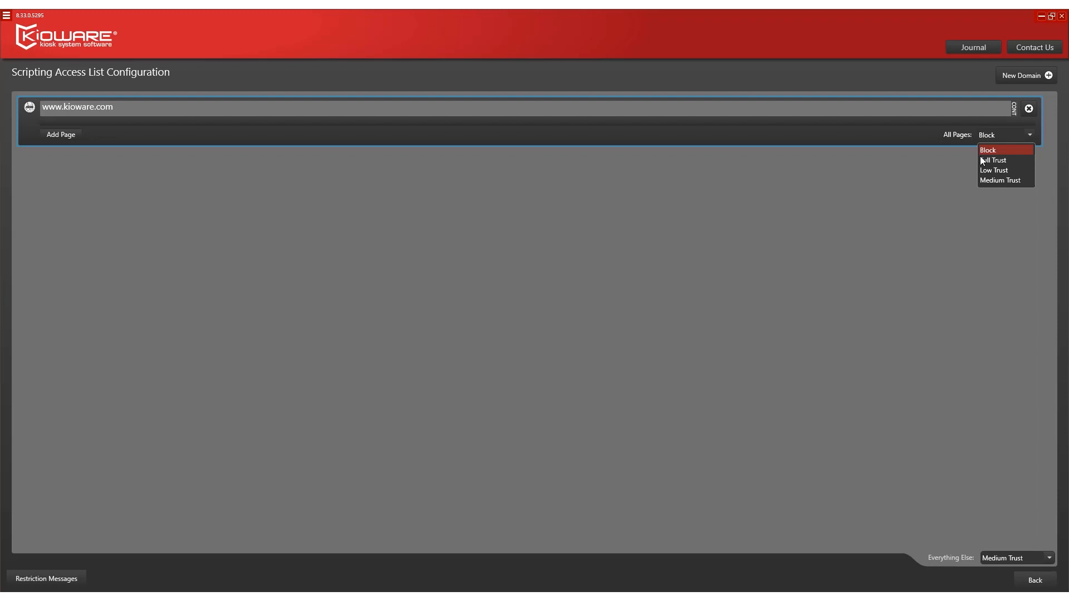
click(993, 161)
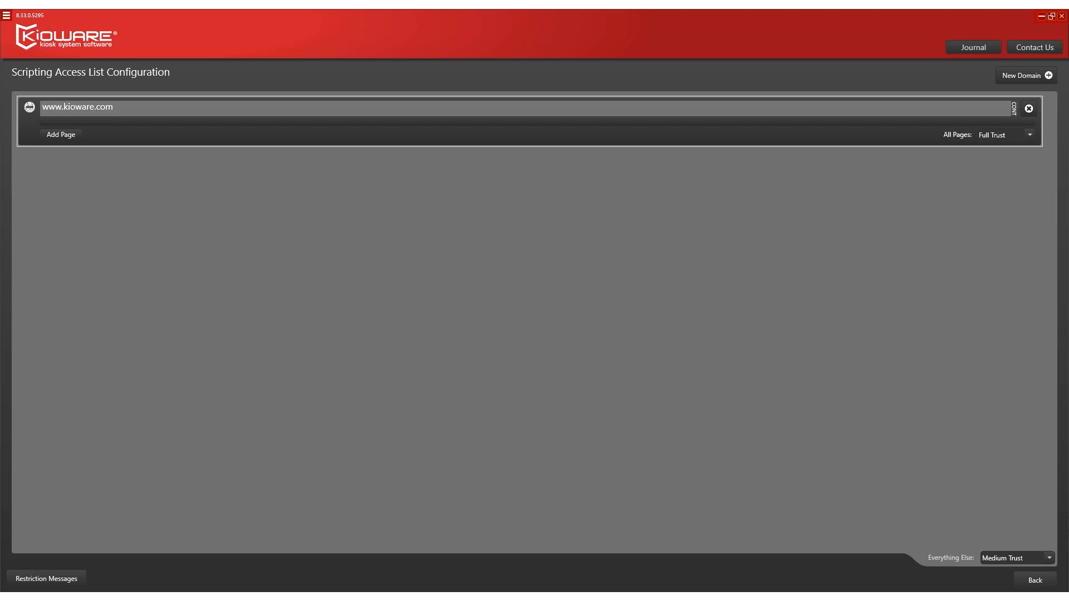
mouse_move(1034, 580)
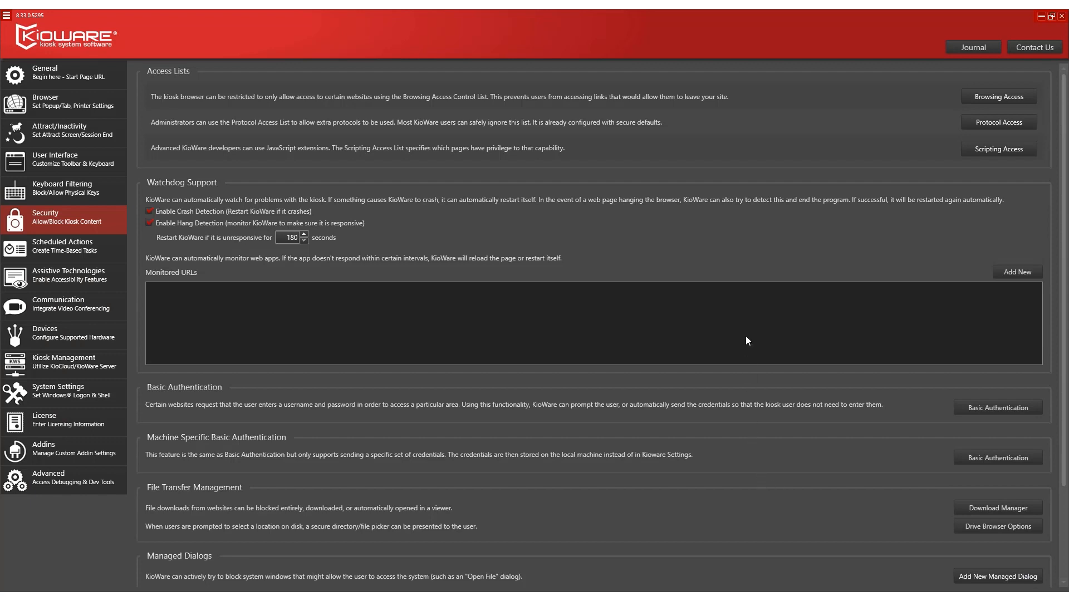
Step: Add an allowed protocol entry named example to the Protocol Access List and return to Security
click(996, 122)
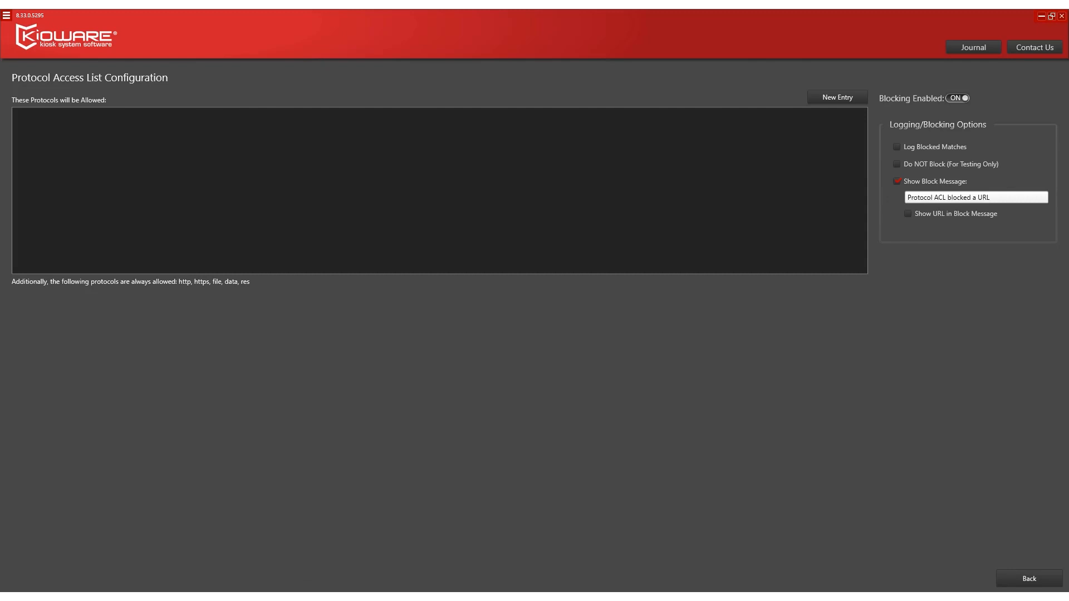
click(836, 97)
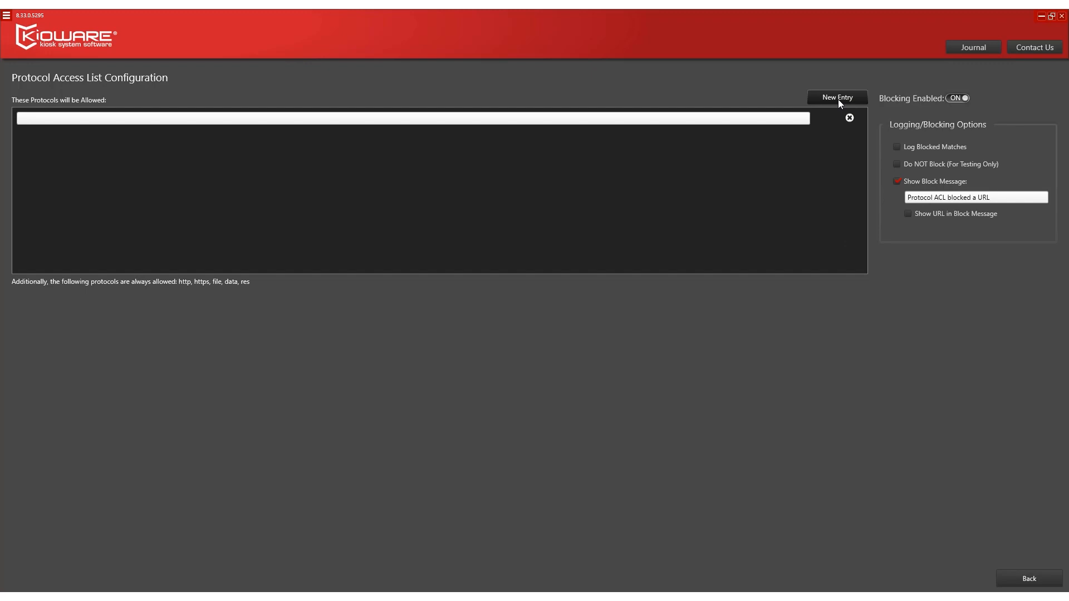
mouse_move(146, 139)
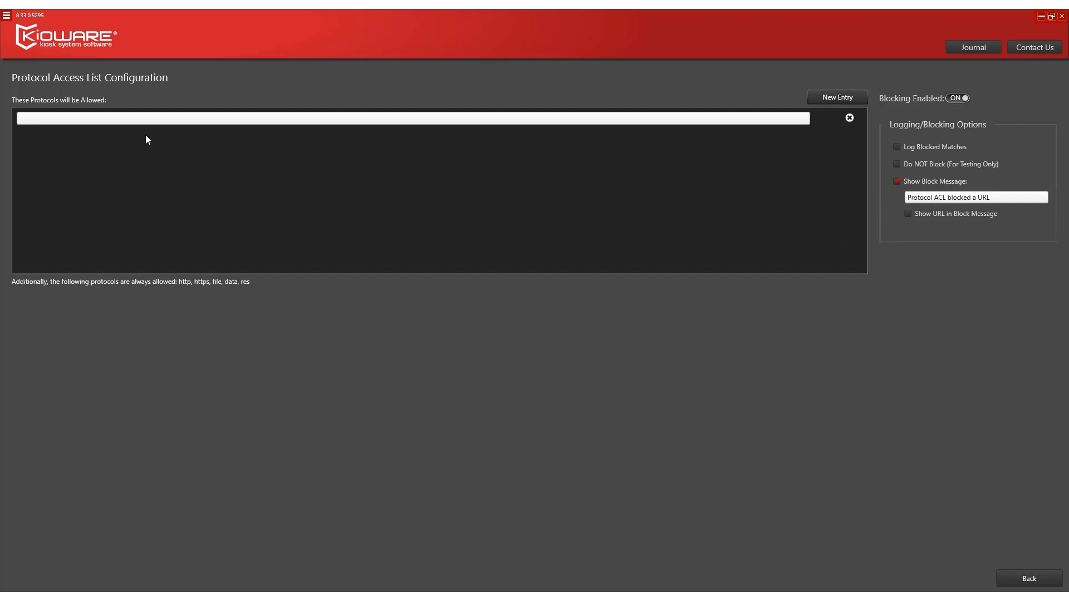
text(example)
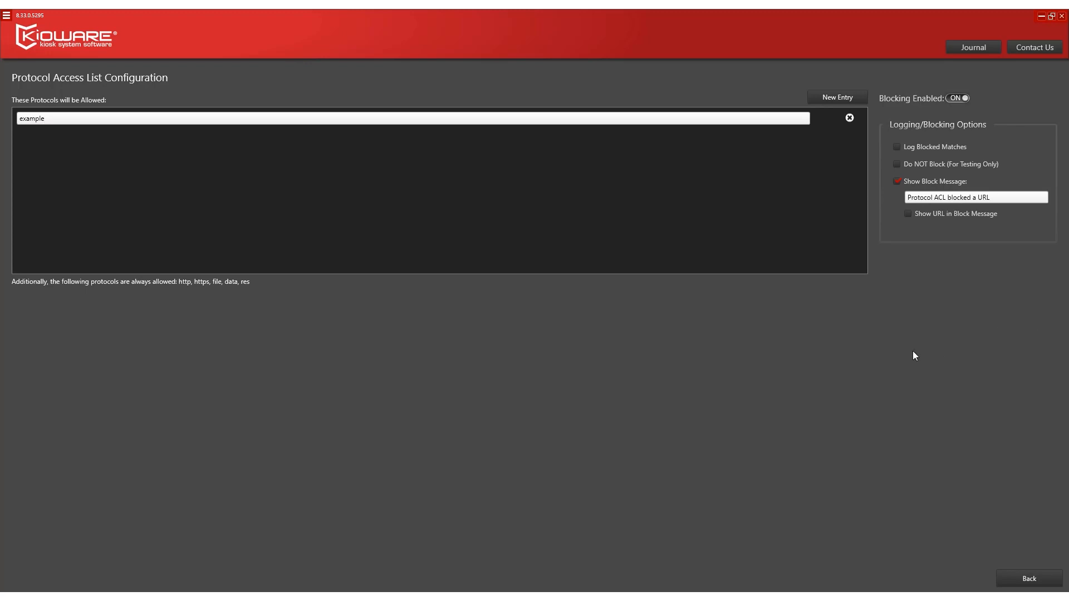
click(1027, 578)
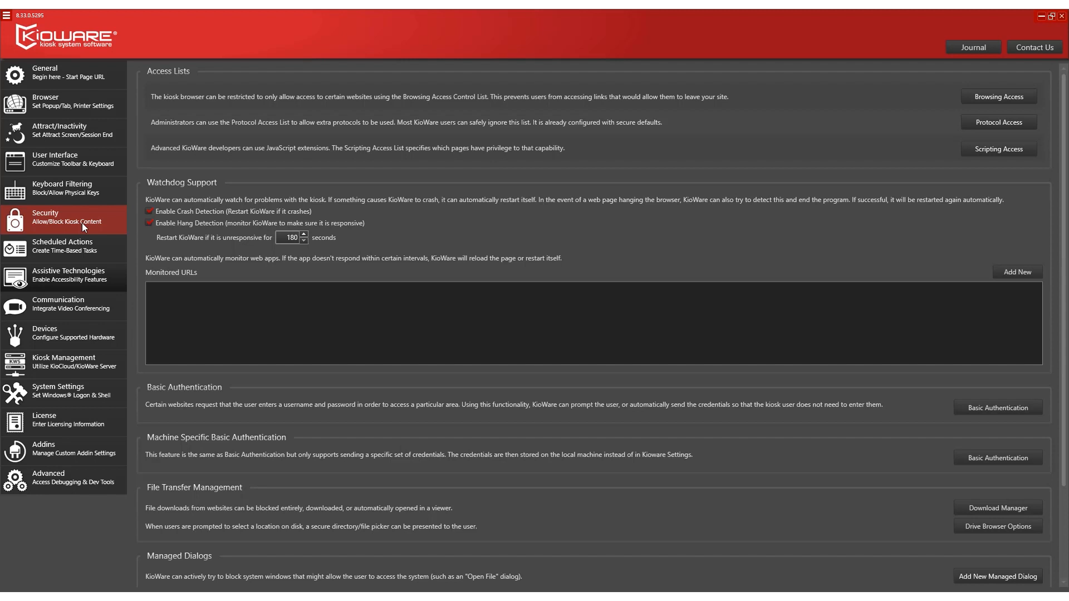
click(61, 188)
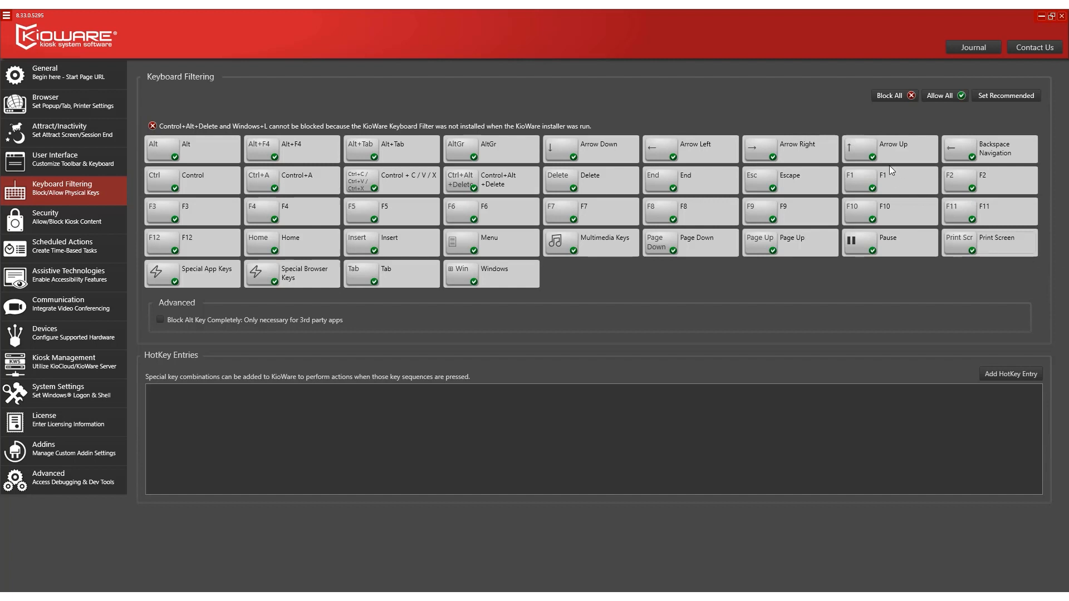
click(893, 95)
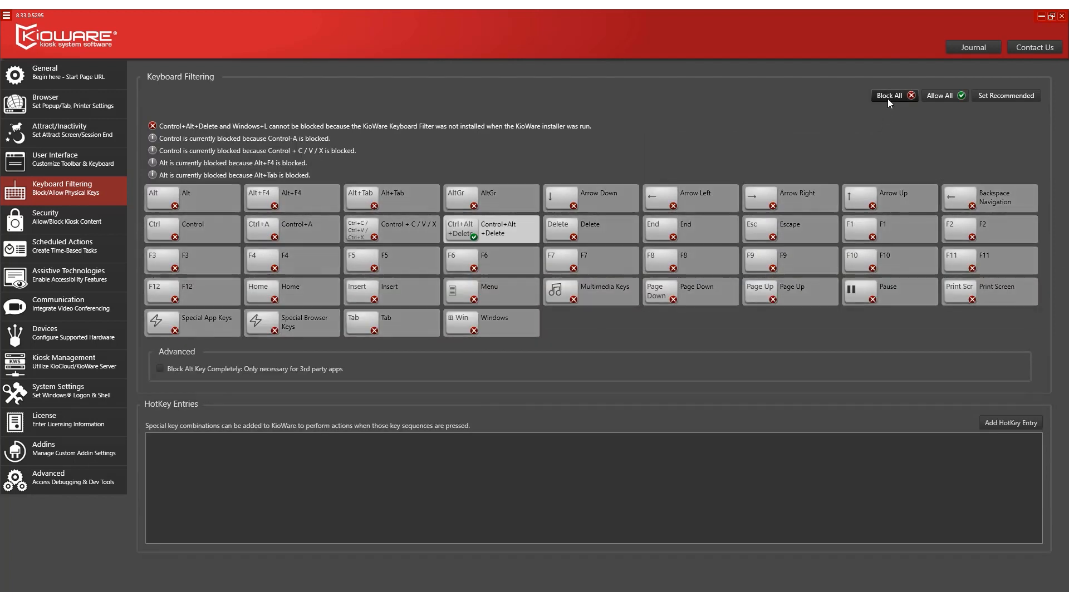
mouse_move(924, 151)
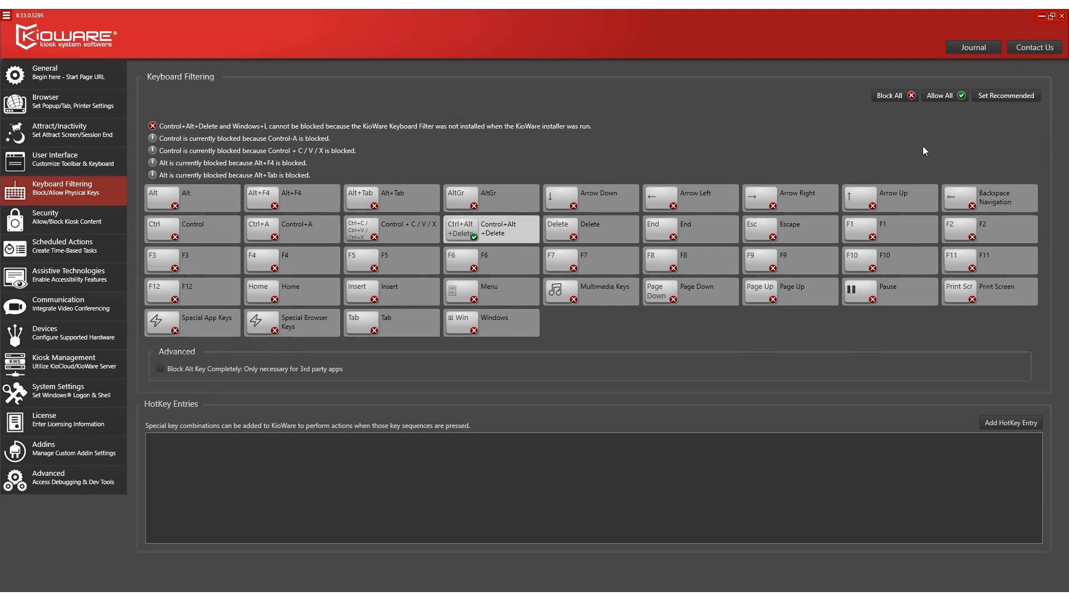
click(944, 95)
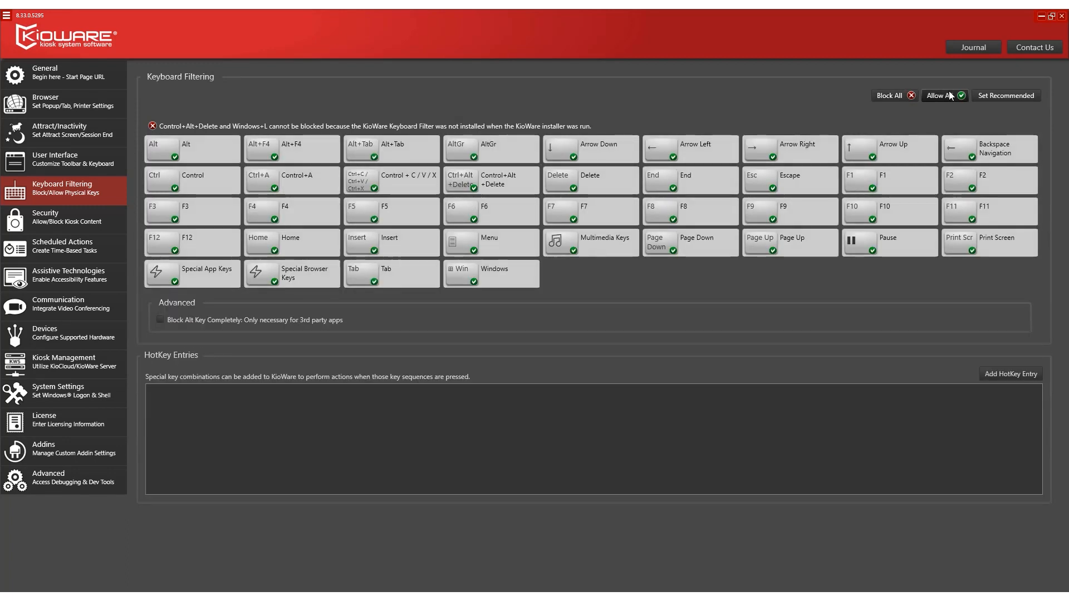
click(942, 96)
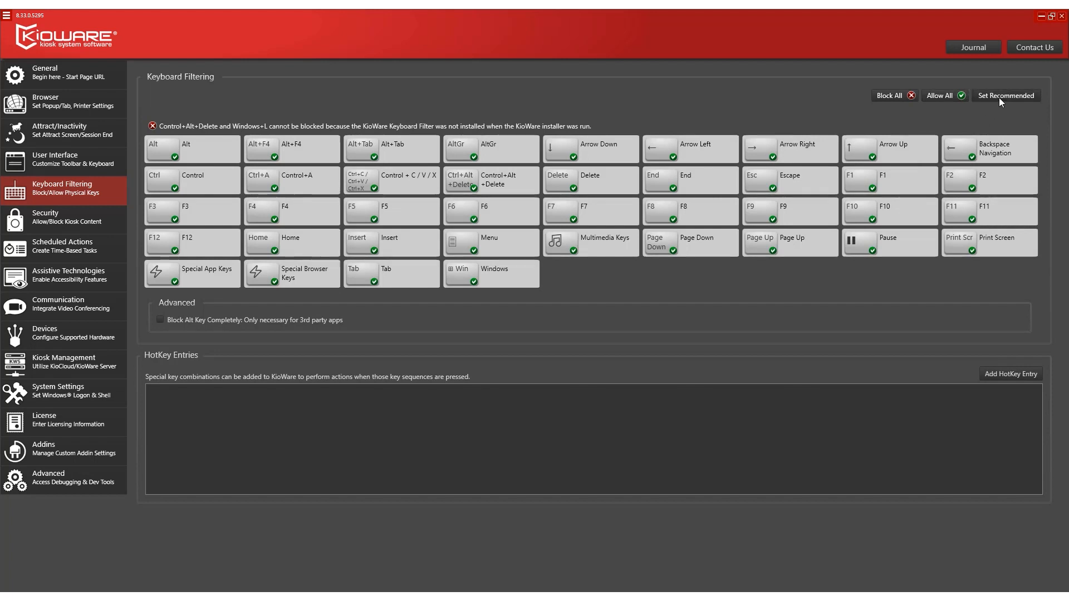
click(890, 95)
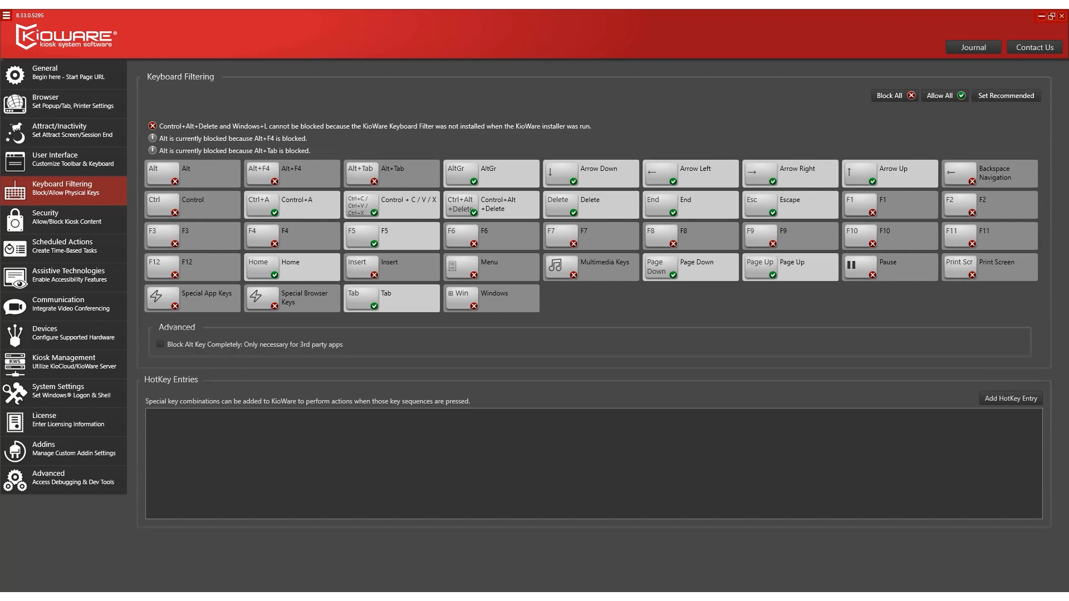
mouse_move(979, 350)
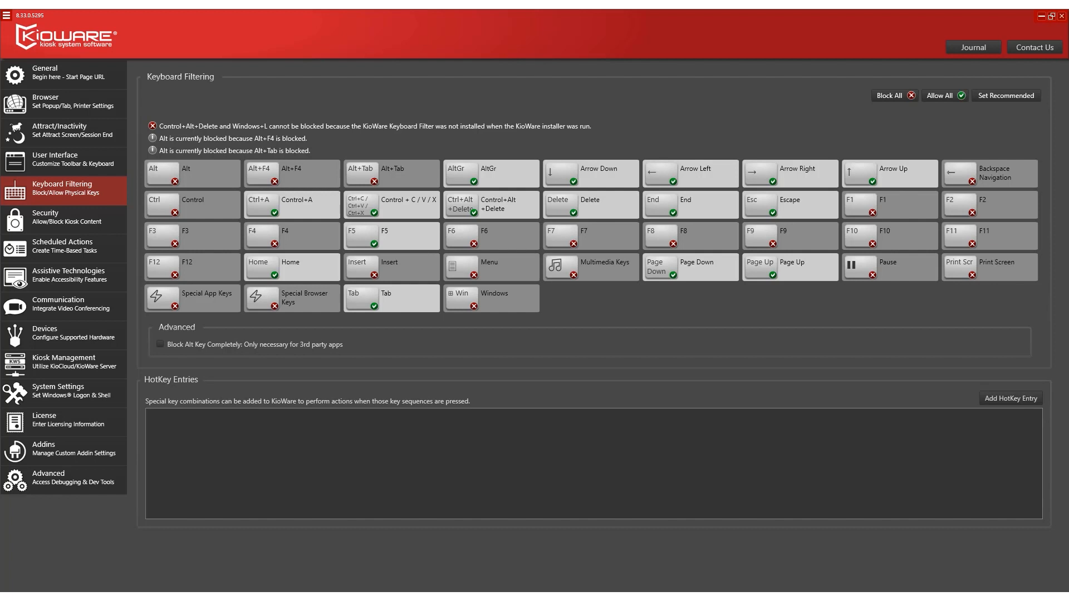
mouse_move(100, 309)
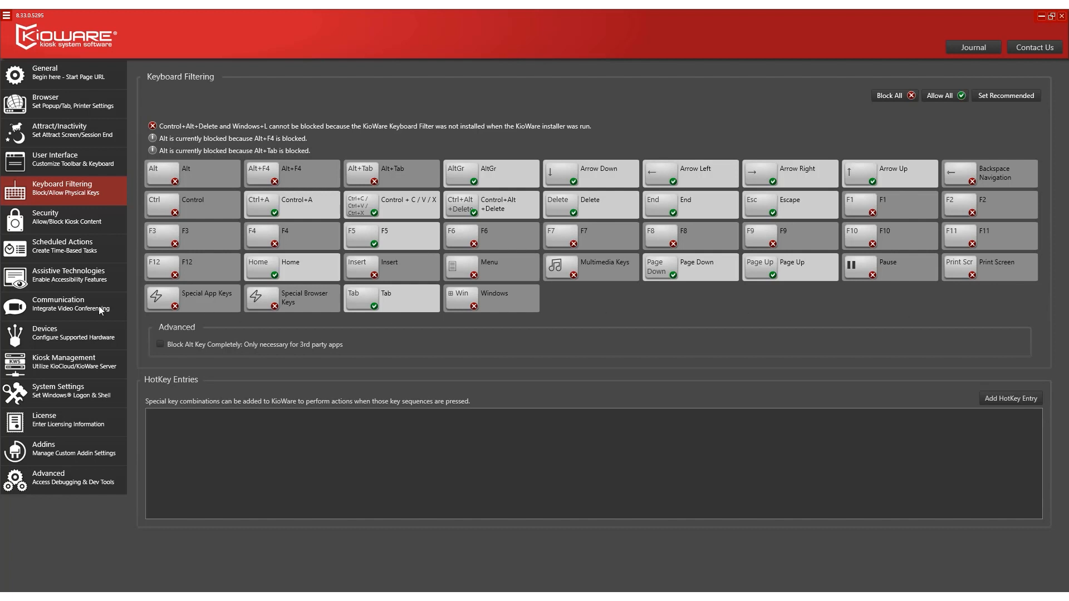
mouse_move(62, 131)
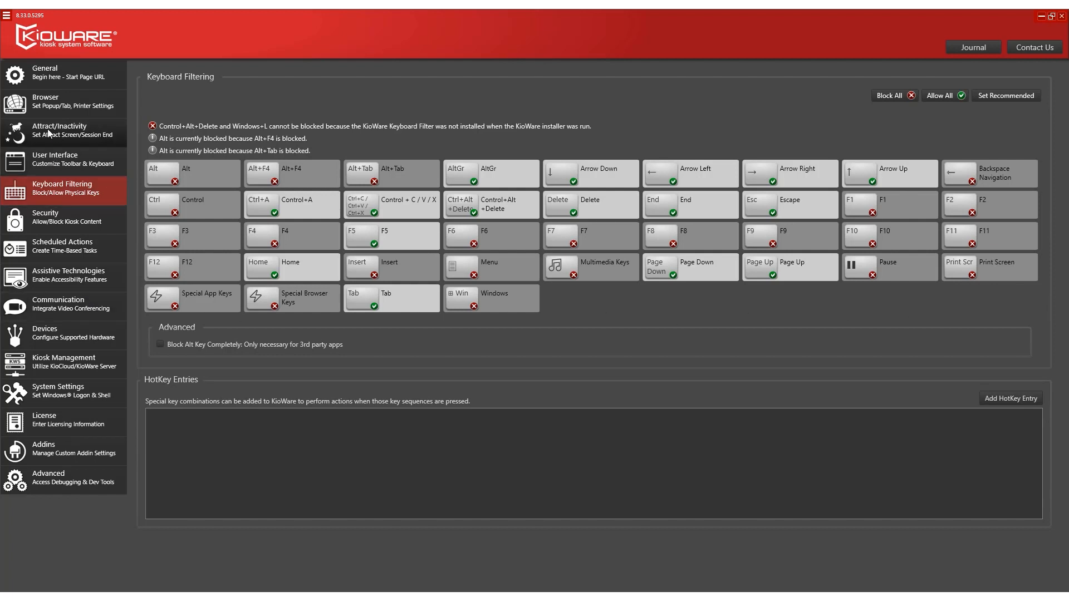
Step: Set Attract/Inactivity to reset the kiosk using the 120-second inactivity timer
click(59, 130)
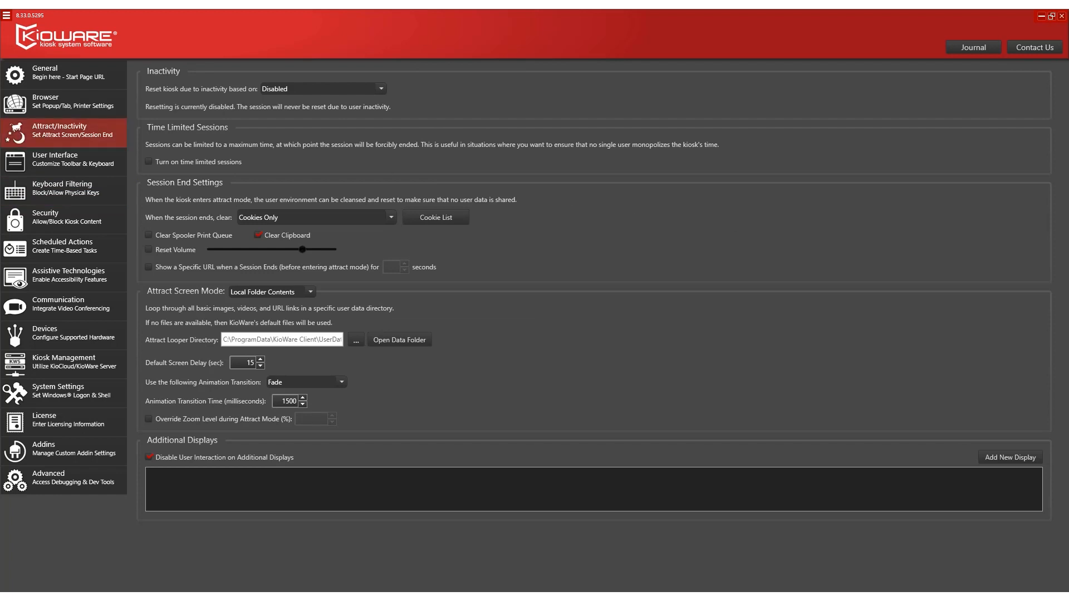
mouse_move(919, 407)
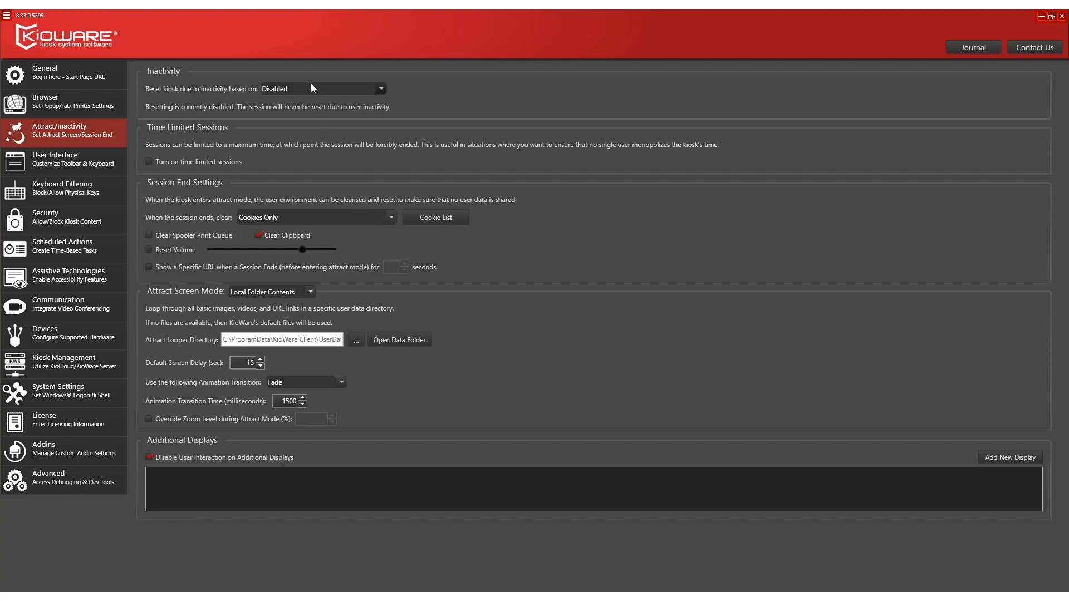
click(322, 88)
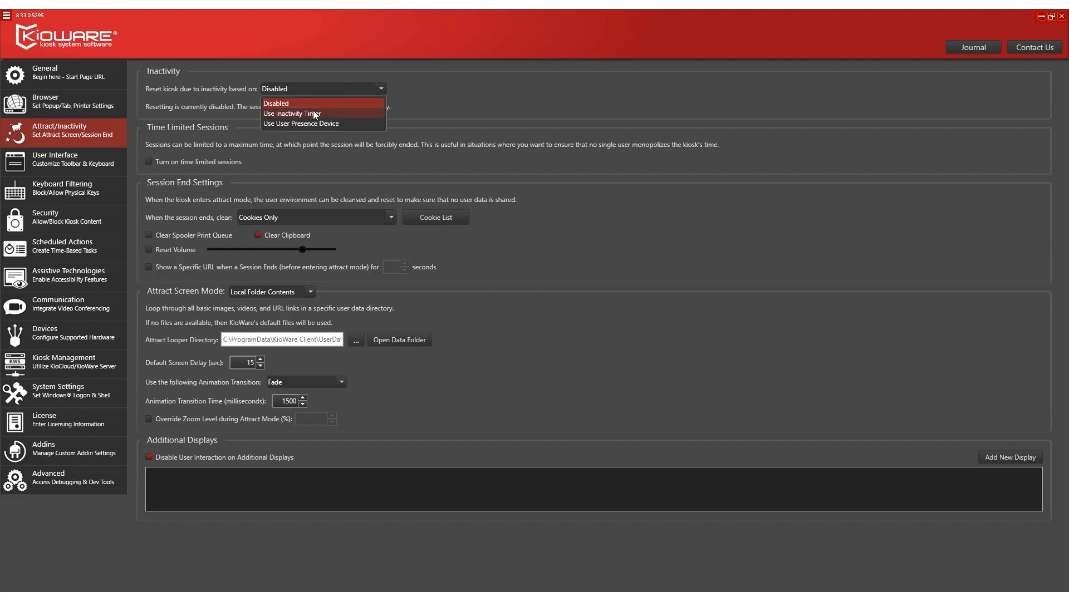
click(292, 113)
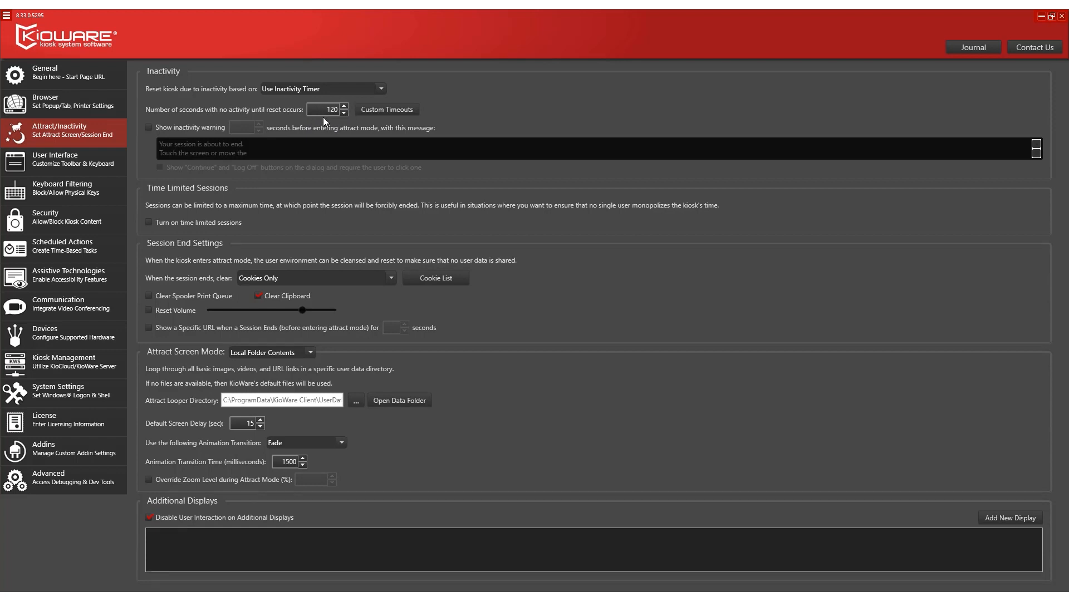
mouse_move(346, 127)
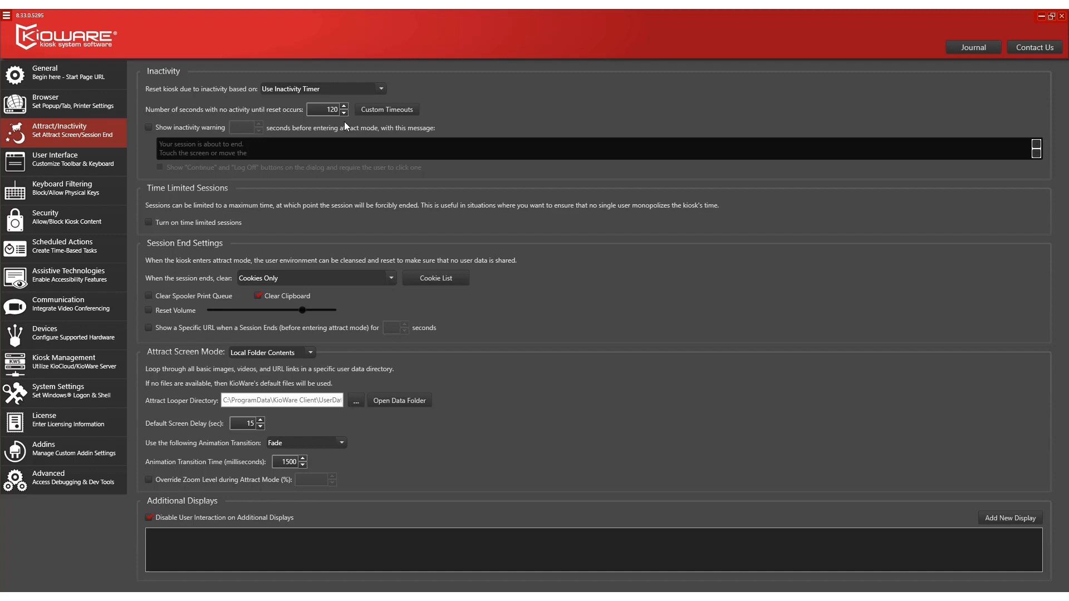
mouse_move(512, 206)
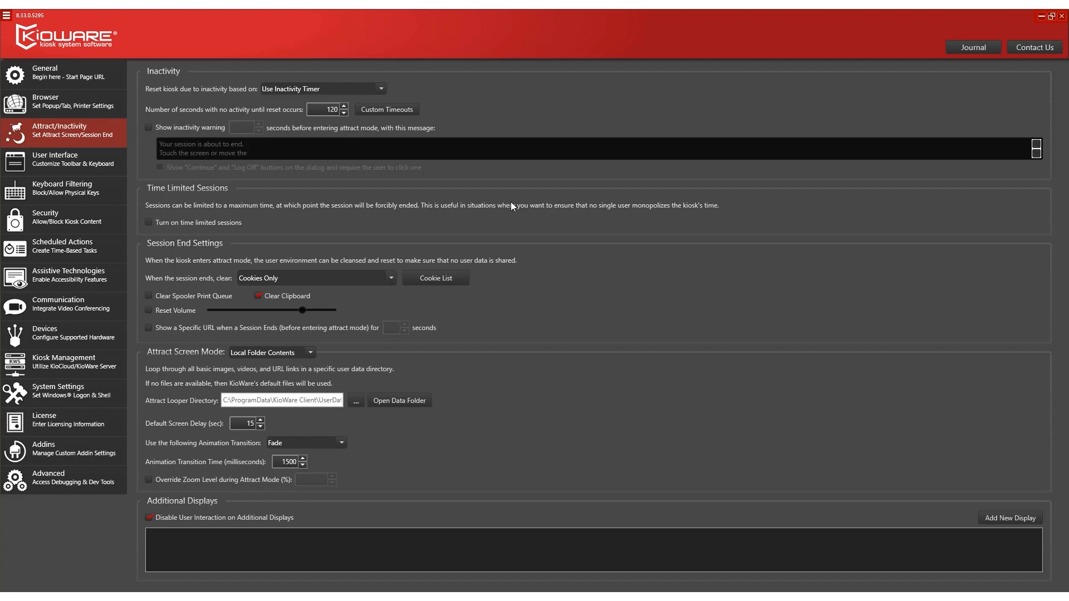
mouse_move(166, 277)
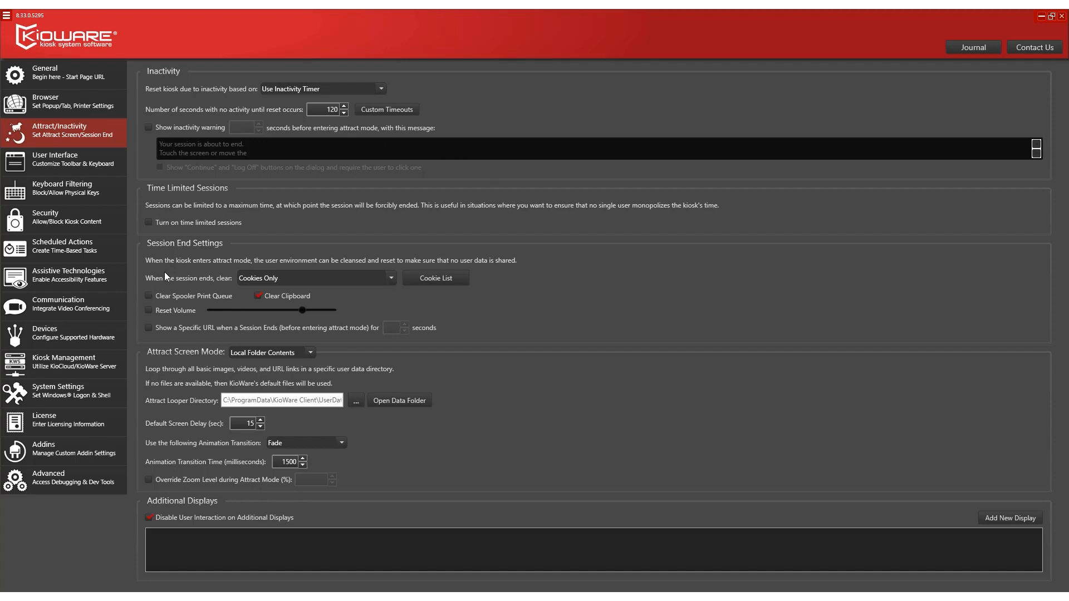
Step: Clear all user data including cache and cookies at session end and enable time-limited sessions
click(315, 277)
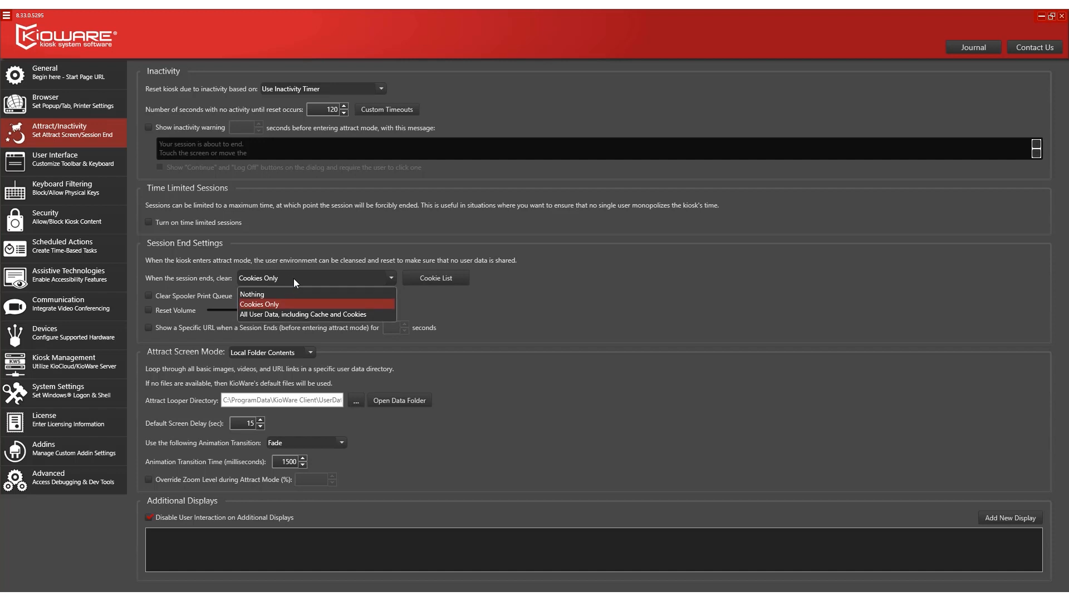
click(303, 313)
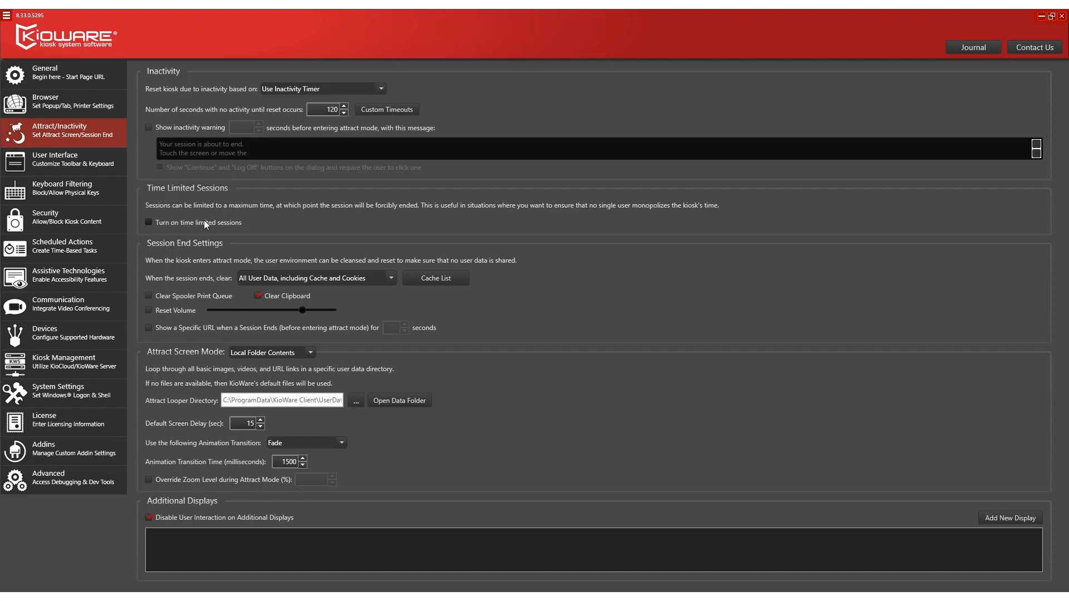
click(149, 222)
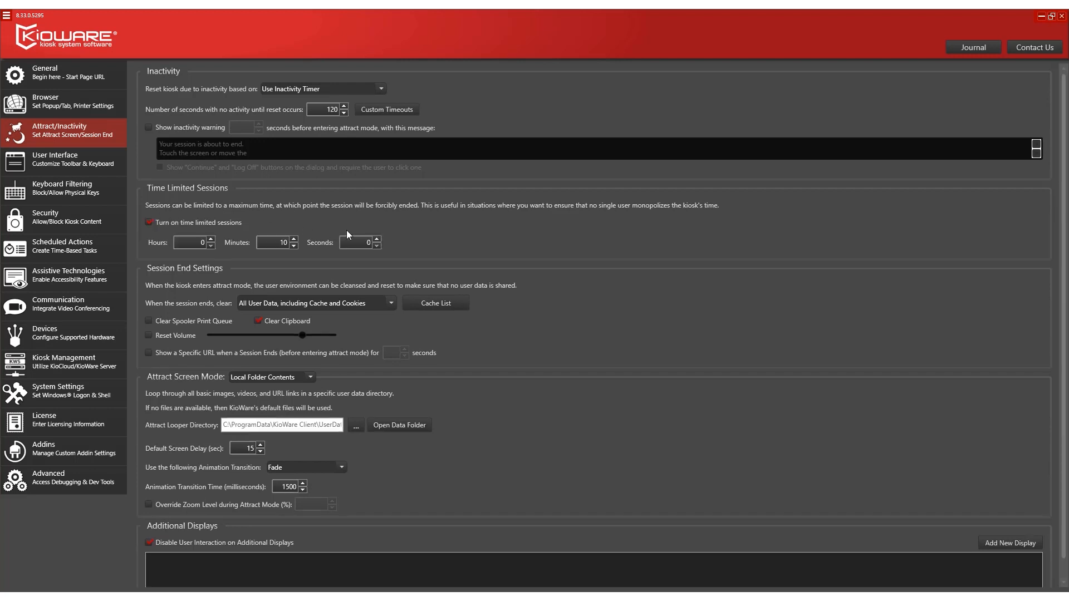
mouse_move(404, 250)
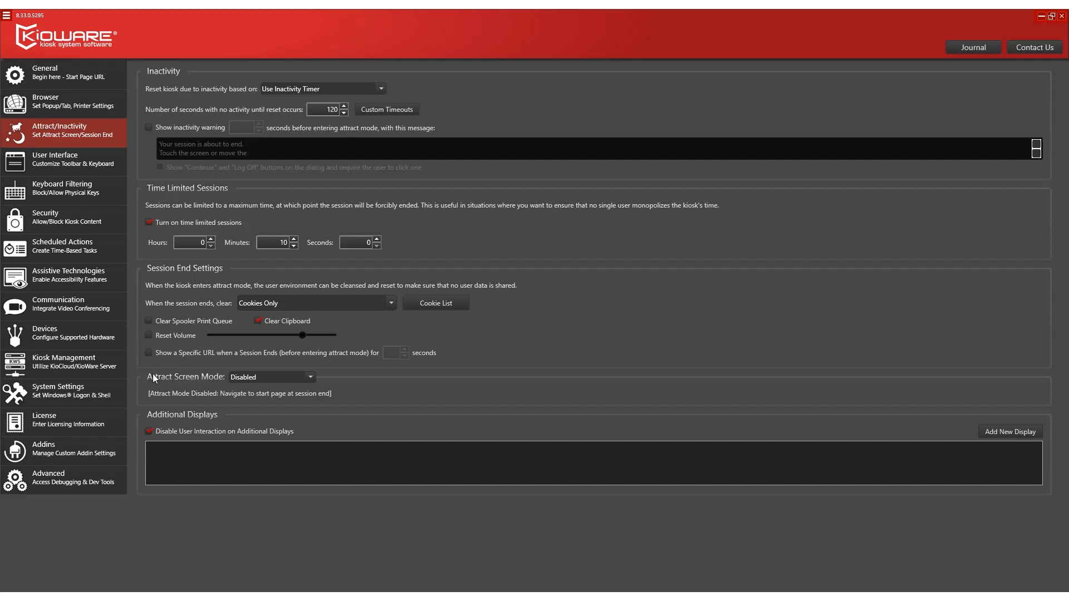
Step: Switch Attract Screen Mode to local folder contents and choose its content source
click(270, 376)
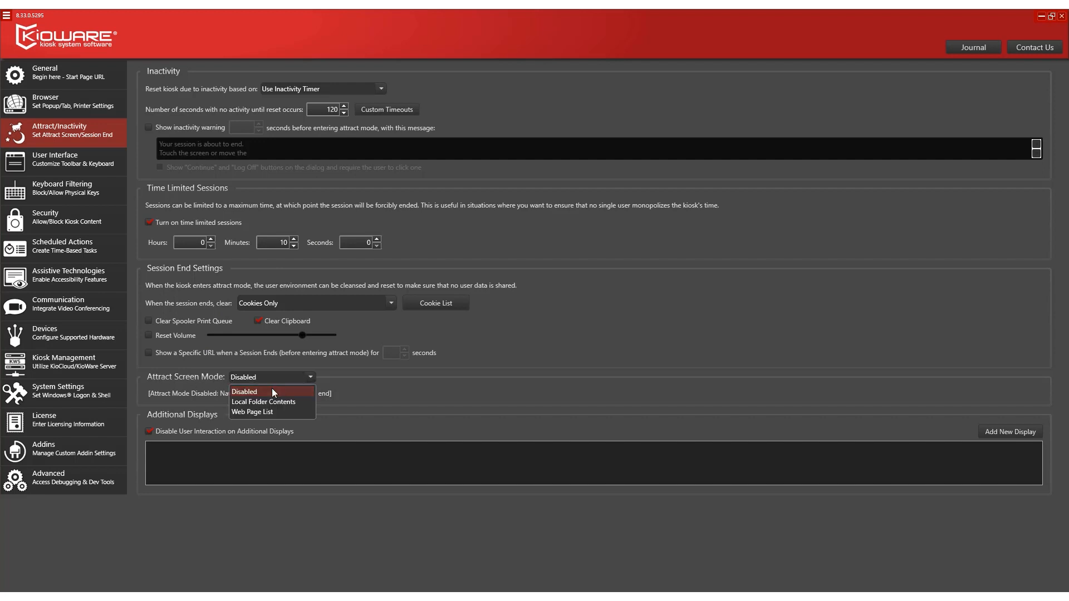
click(263, 401)
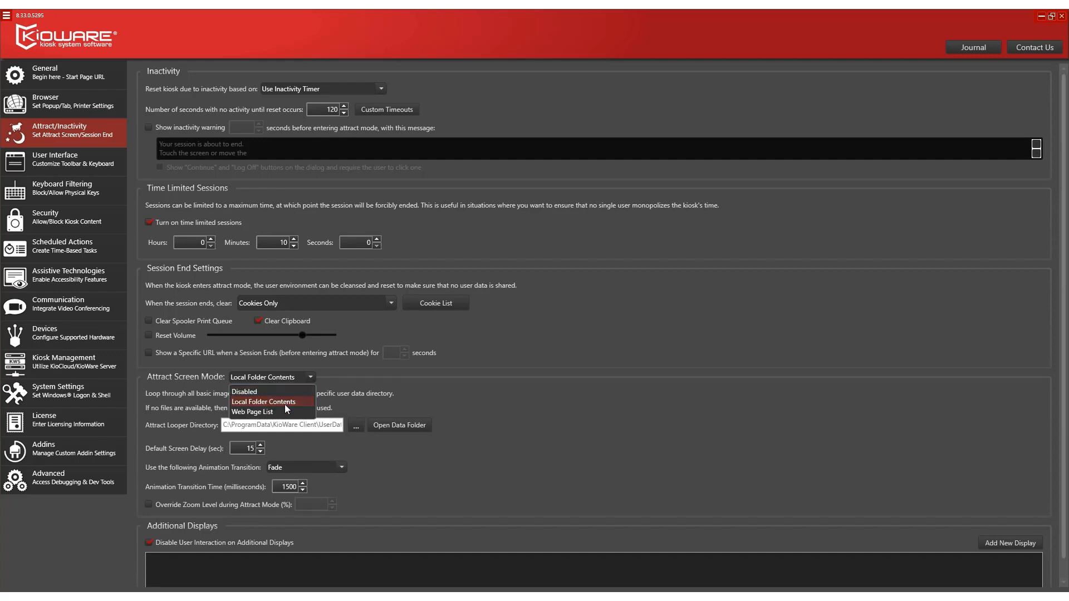
click(252, 412)
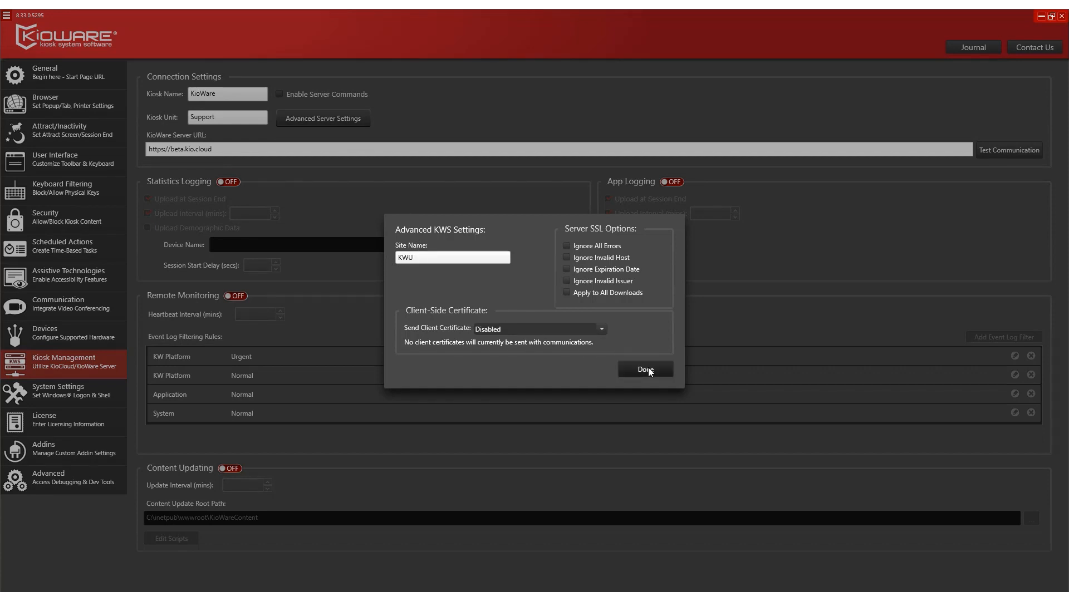
Step: Close advanced server settings and run a successful Test Communication with KioWare Server
click(644, 369)
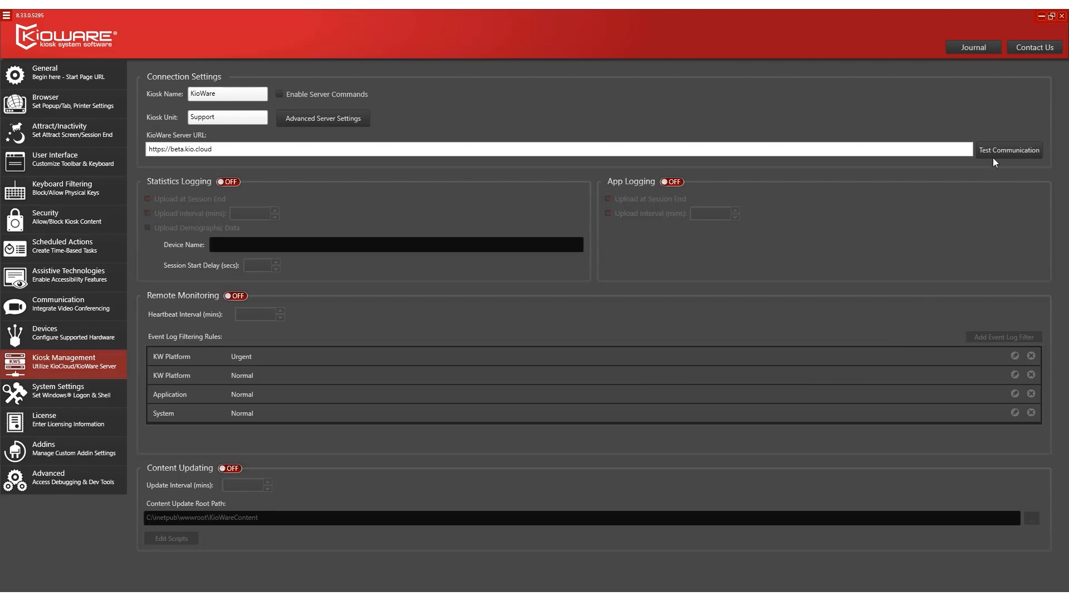
click(1008, 150)
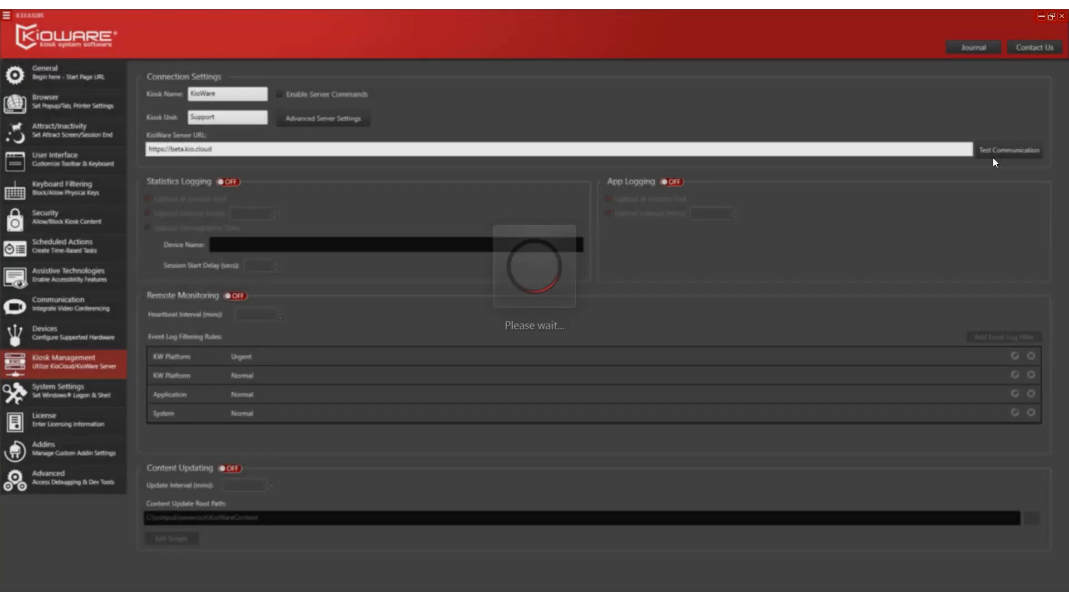
click(1009, 150)
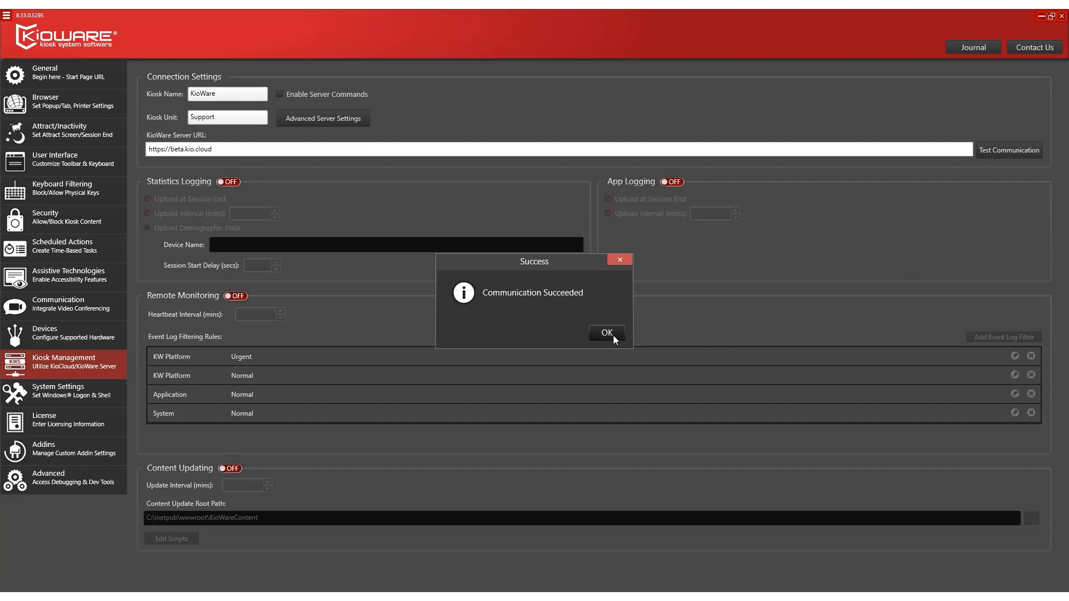
click(605, 333)
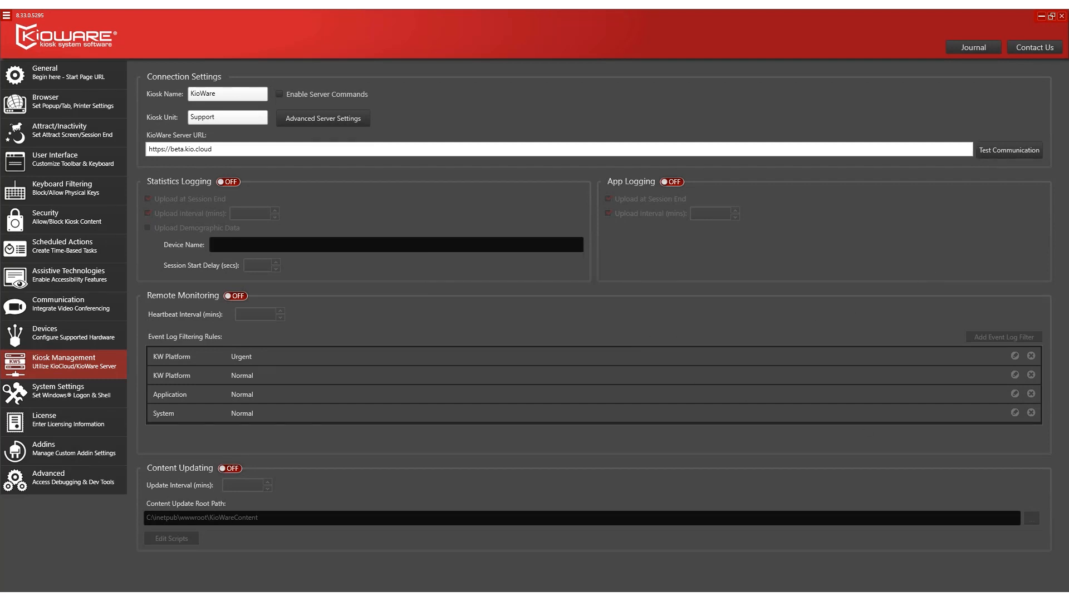
mouse_move(976, 139)
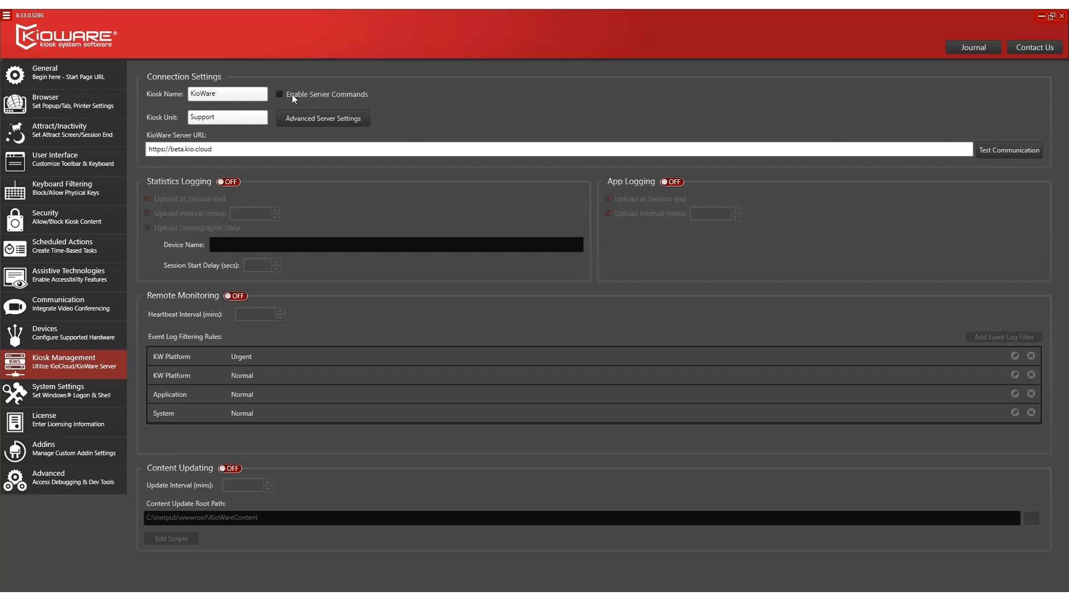
Step: Enable Server Commands and turn Remote Monitoring ON with a 10-minute heartbeat
click(280, 94)
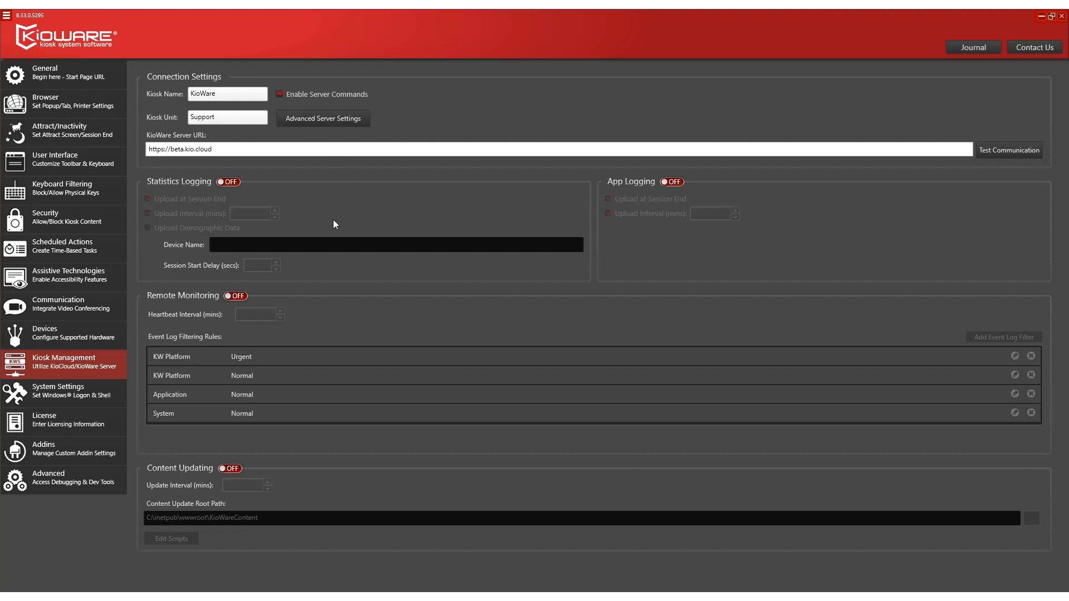
click(236, 295)
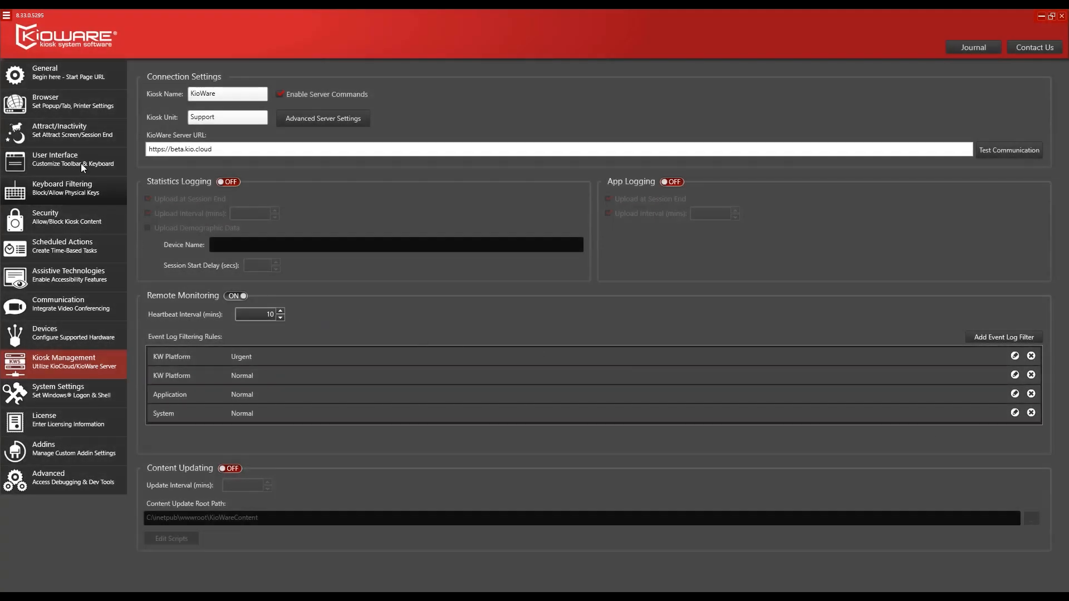
Step: In General settings, set the remote settings source to KioWare Server with 15-minute checks and 2 retries
click(45, 72)
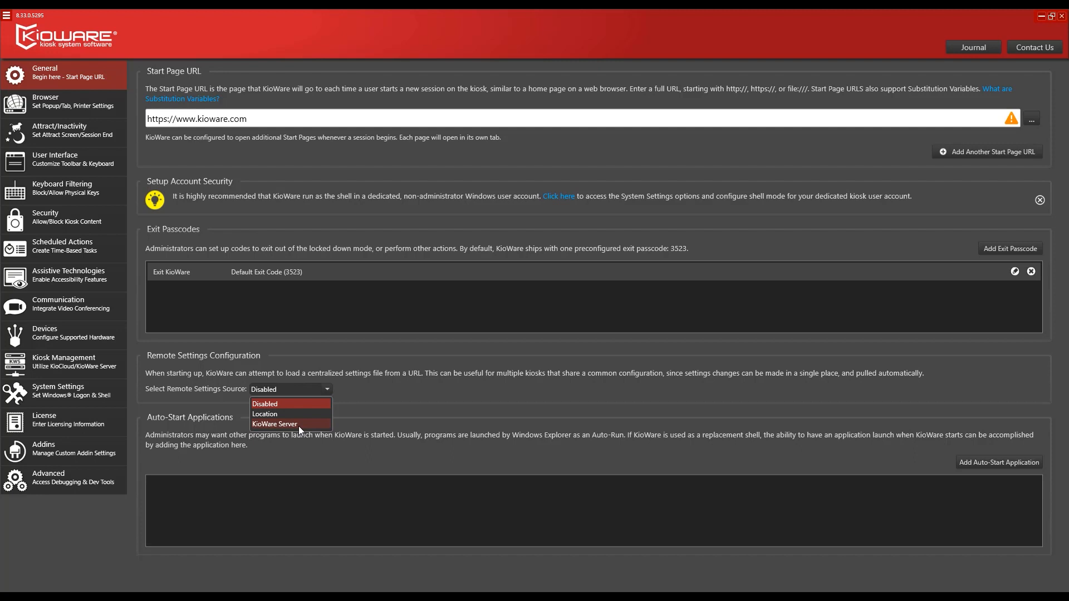
click(273, 424)
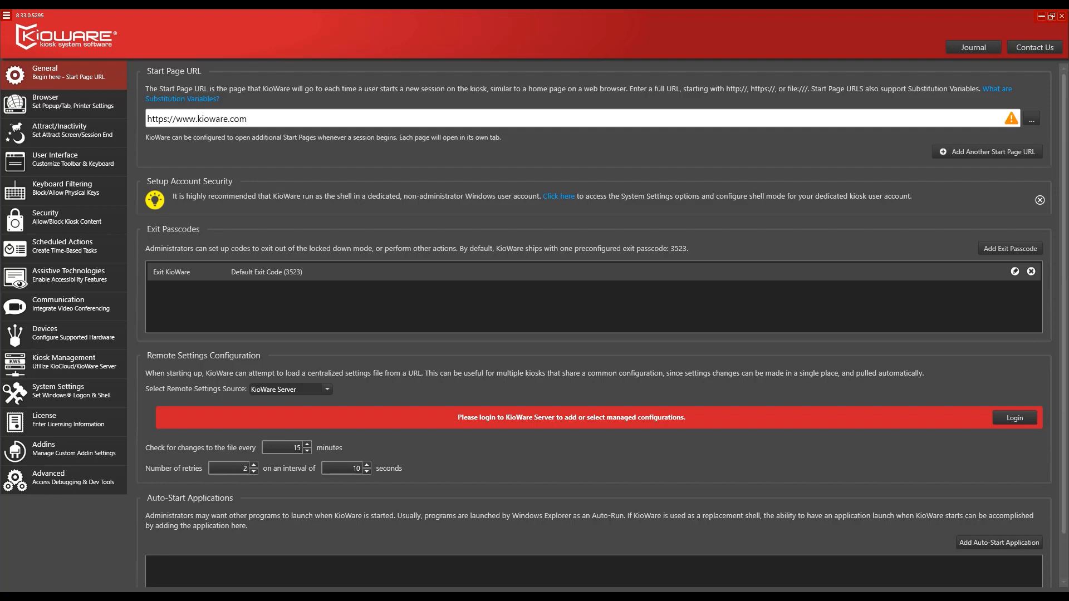
mouse_move(327, 350)
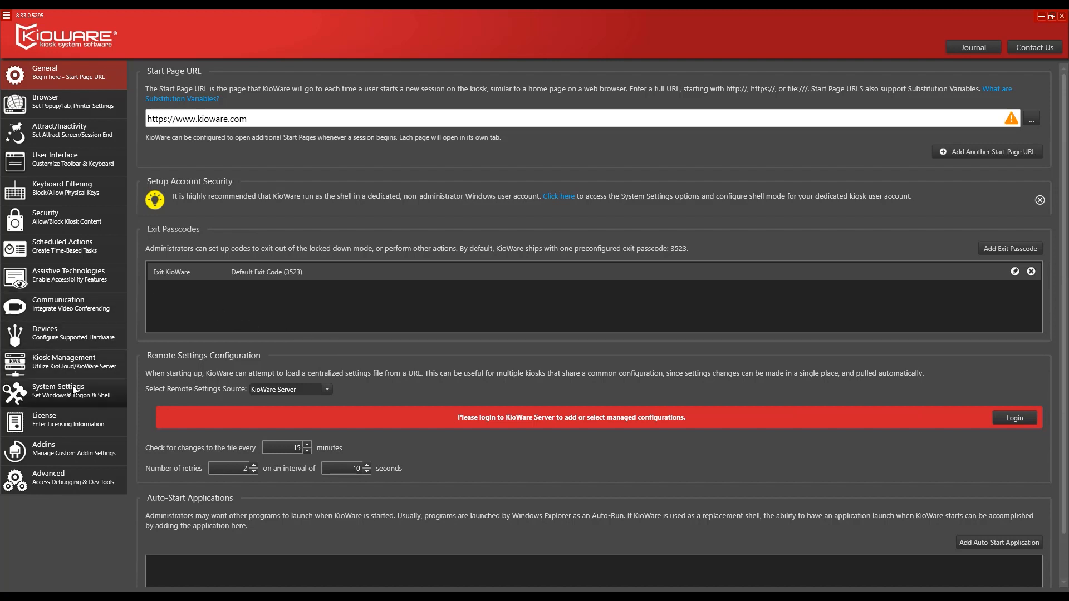
Step: Show the System Settings page with Windows AutoLogon off for user TRISTAR\Kiosk1
click(58, 390)
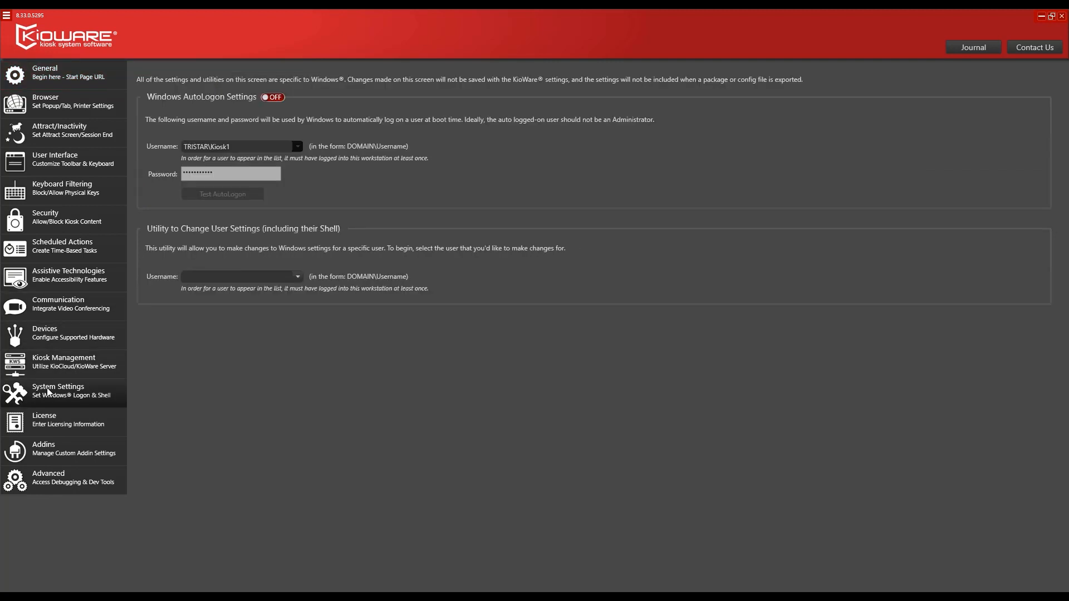
click(62, 391)
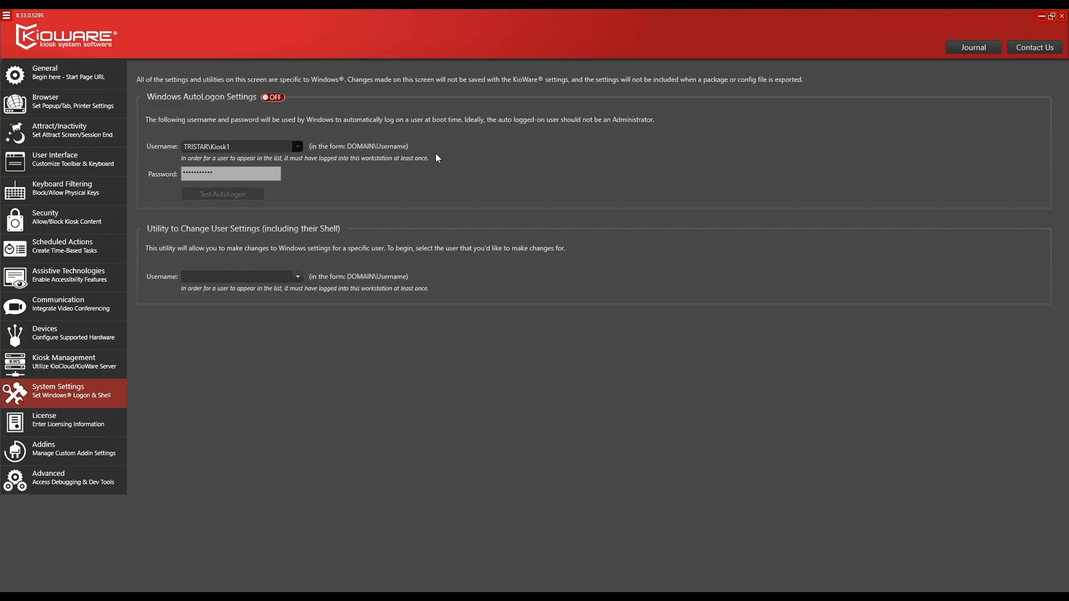